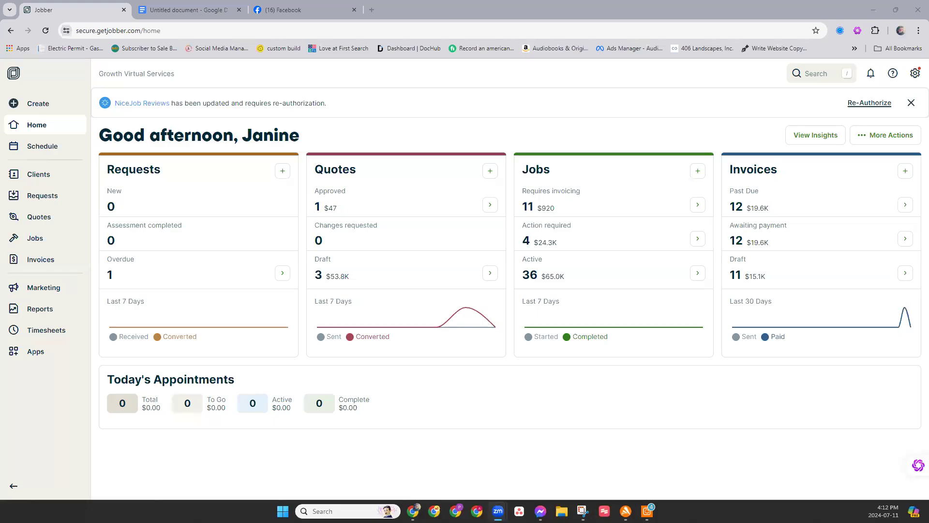
pyautogui.moveTo(667, 201)
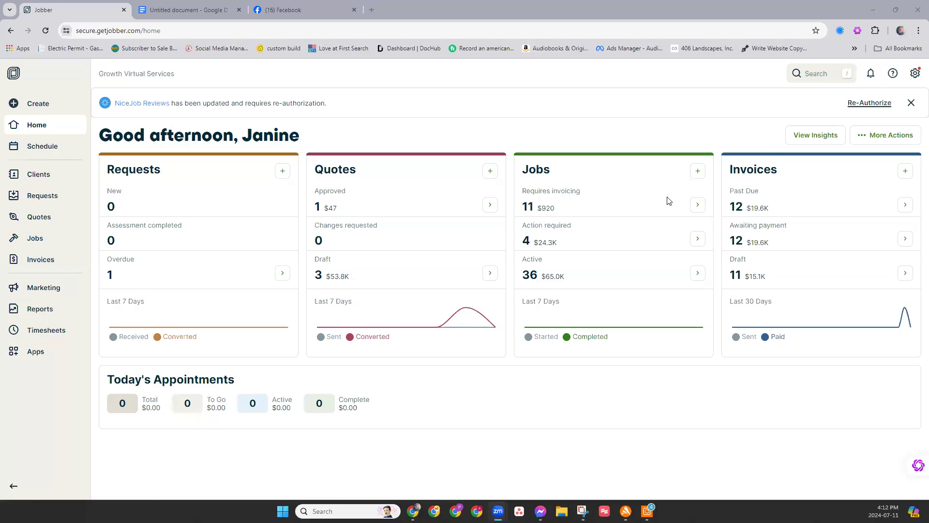
pyautogui.moveTo(650, 121)
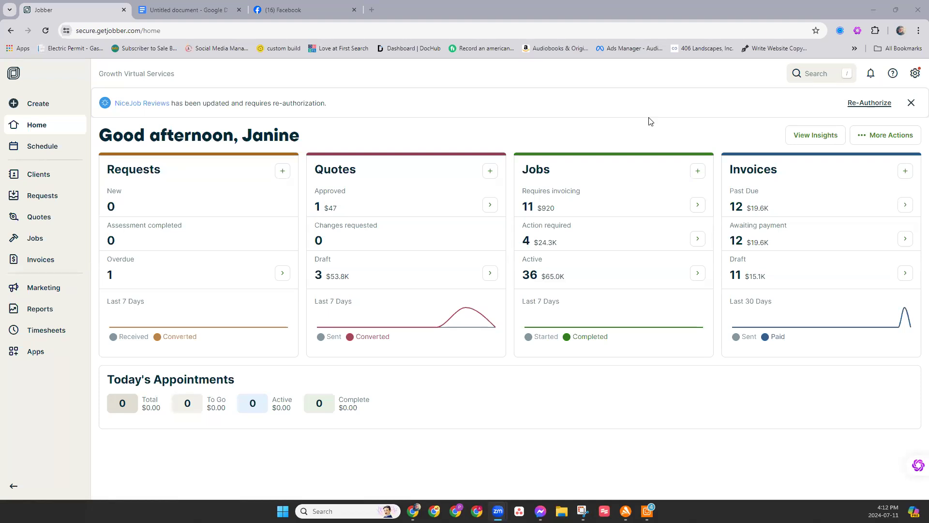
pyautogui.moveTo(454, 126)
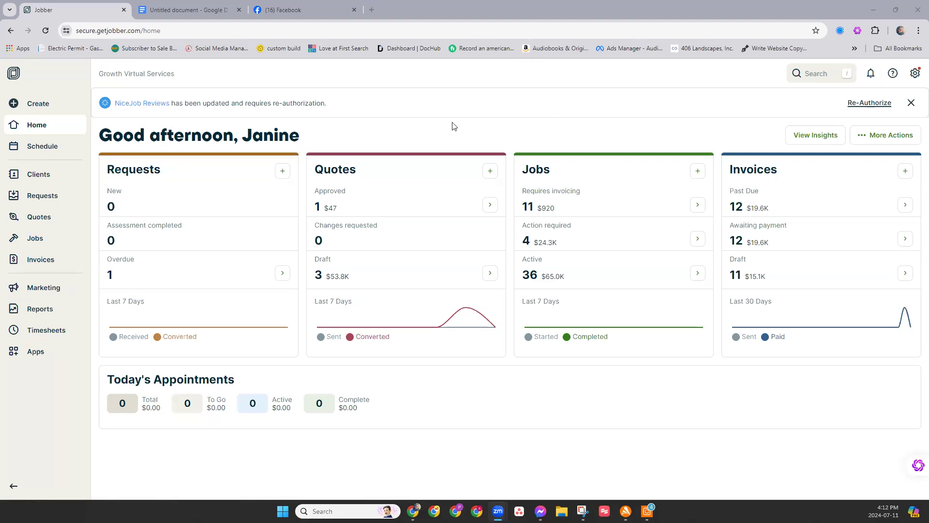
pyautogui.moveTo(413, 172)
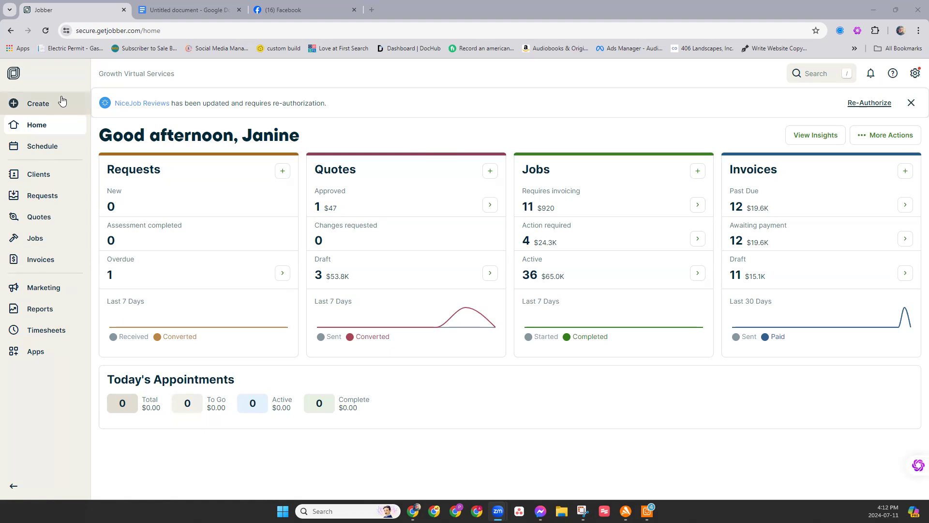
pyautogui.moveTo(81, 96)
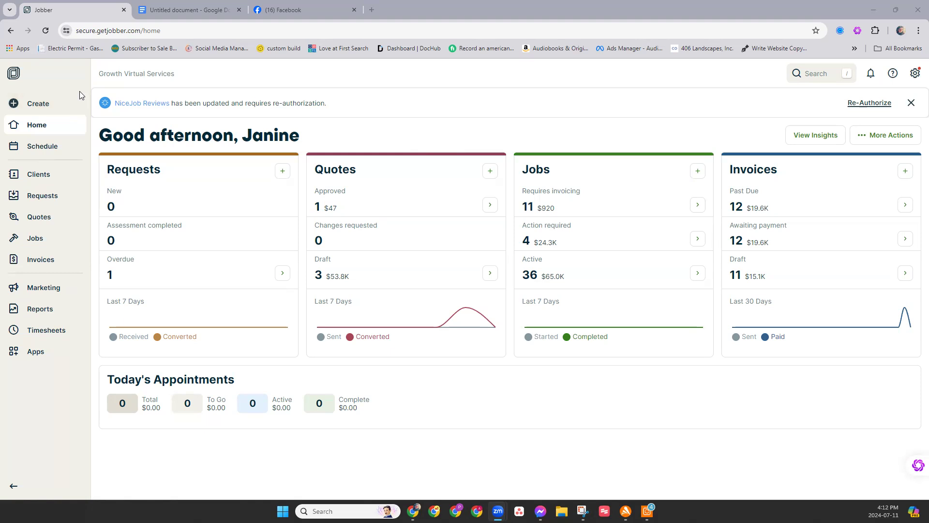
pyautogui.moveTo(107, 104)
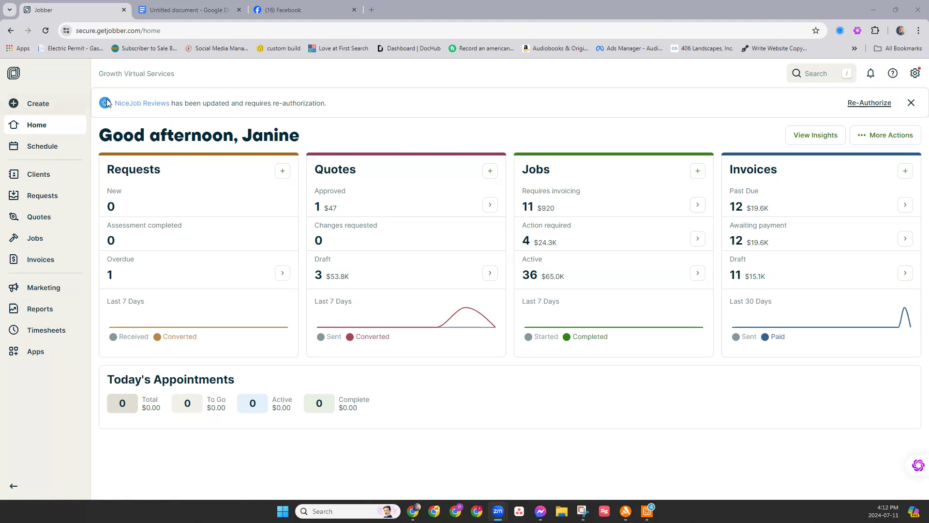
pyautogui.moveTo(176, 96)
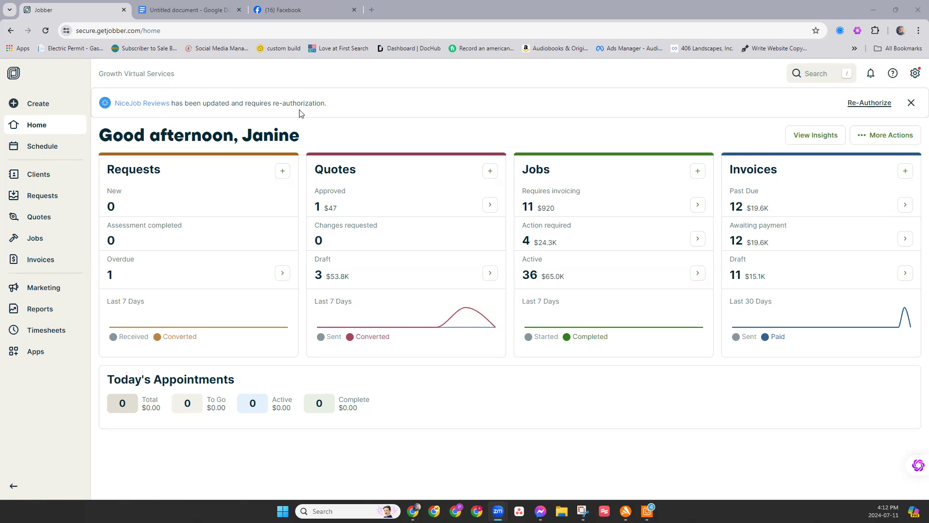
pyautogui.moveTo(309, 115)
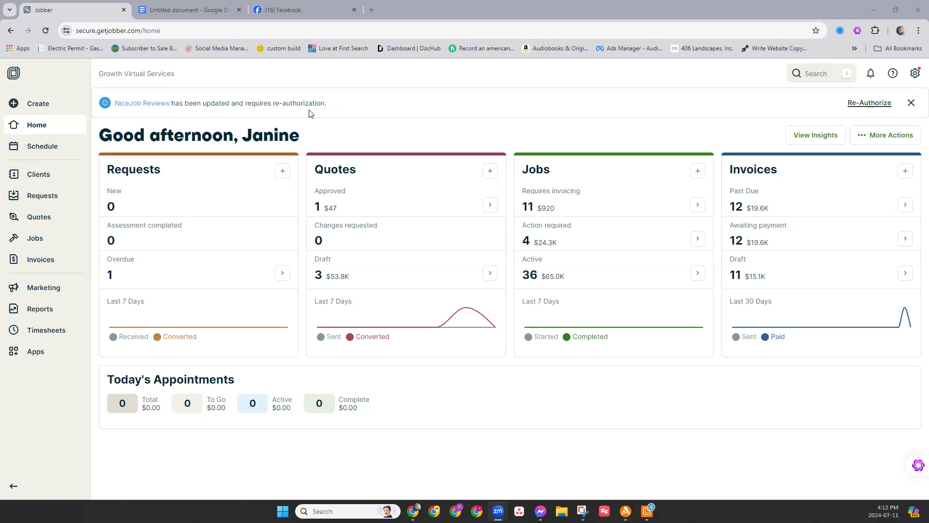
pyautogui.moveTo(331, 117)
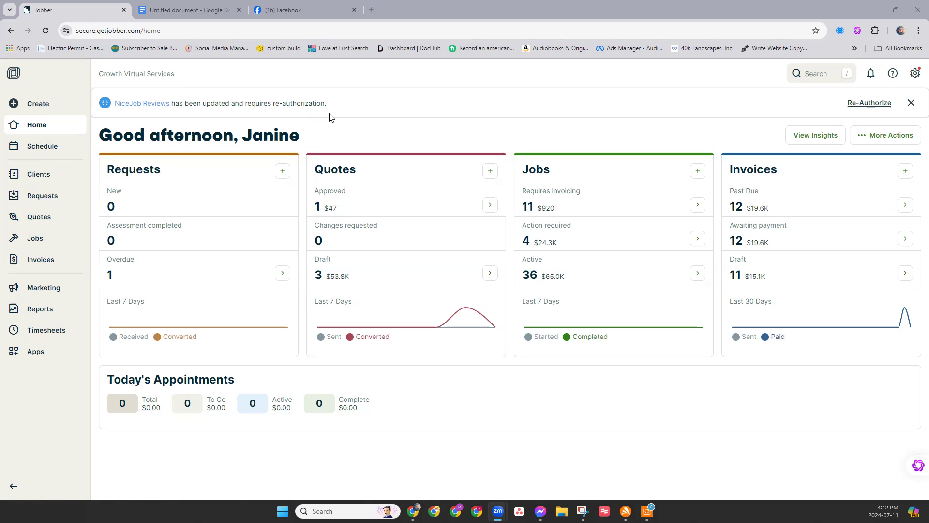
pyautogui.moveTo(335, 113)
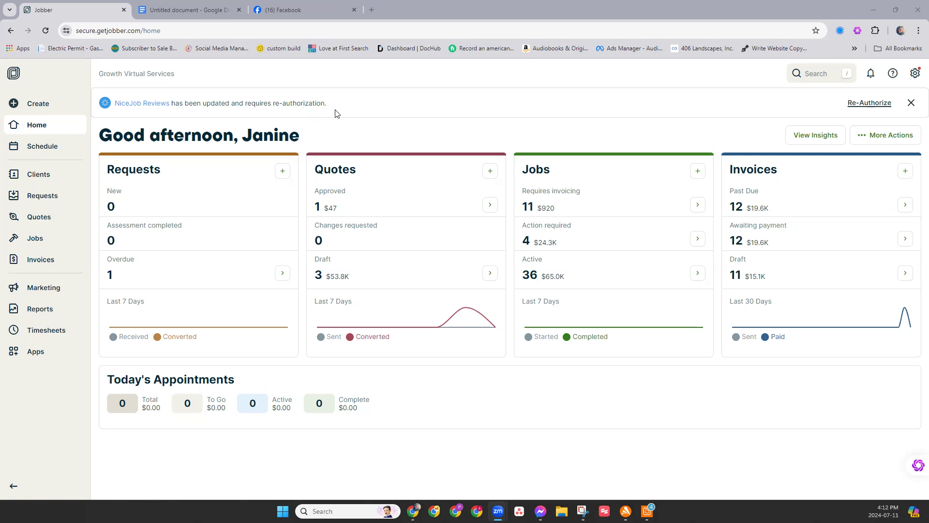
pyautogui.moveTo(44, 269)
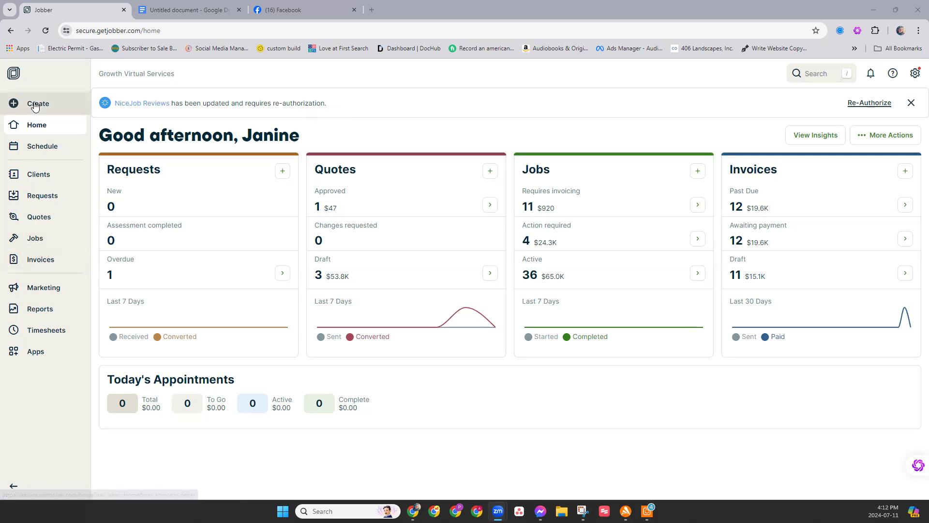
# Create a new job and title it 'Subscription Service'.
pyautogui.click(37, 104)
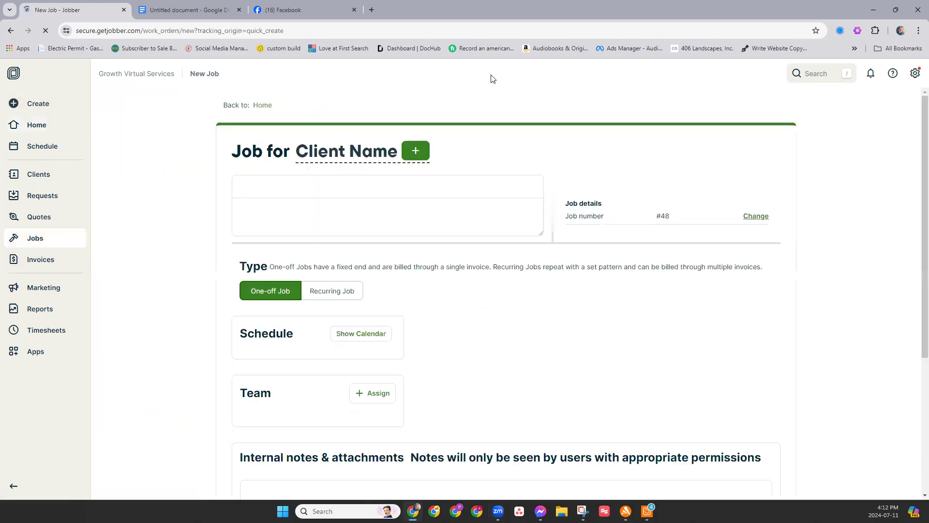
pyautogui.click(360, 333)
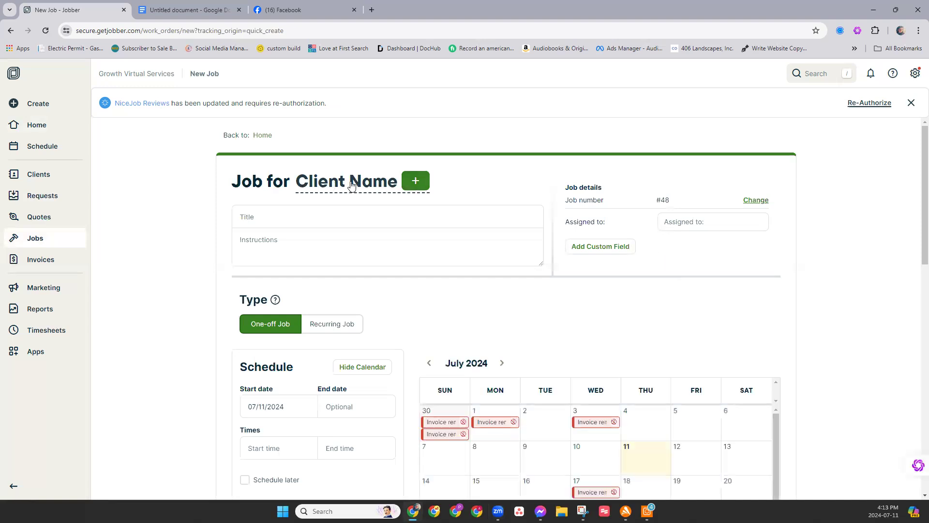
pyautogui.click(388, 216)
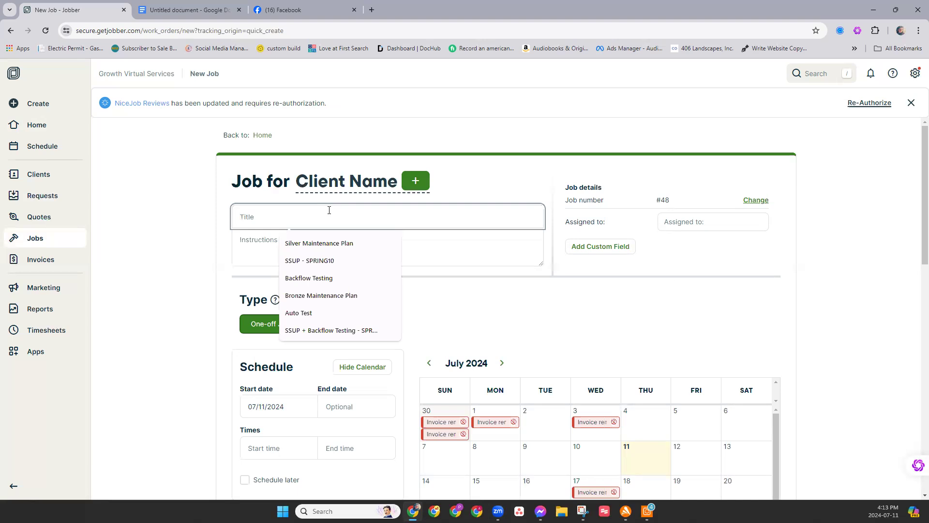
pyautogui.write('Subscripti')
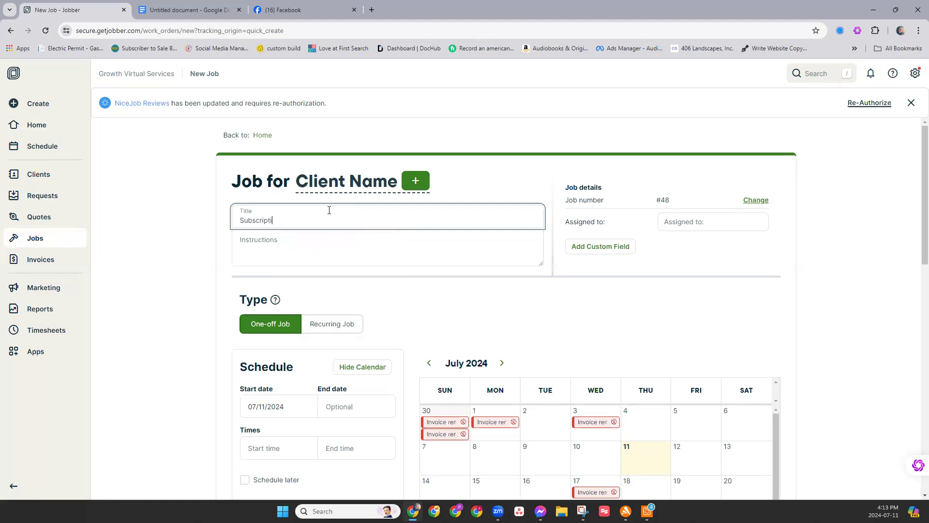
pyautogui.write('on Service')
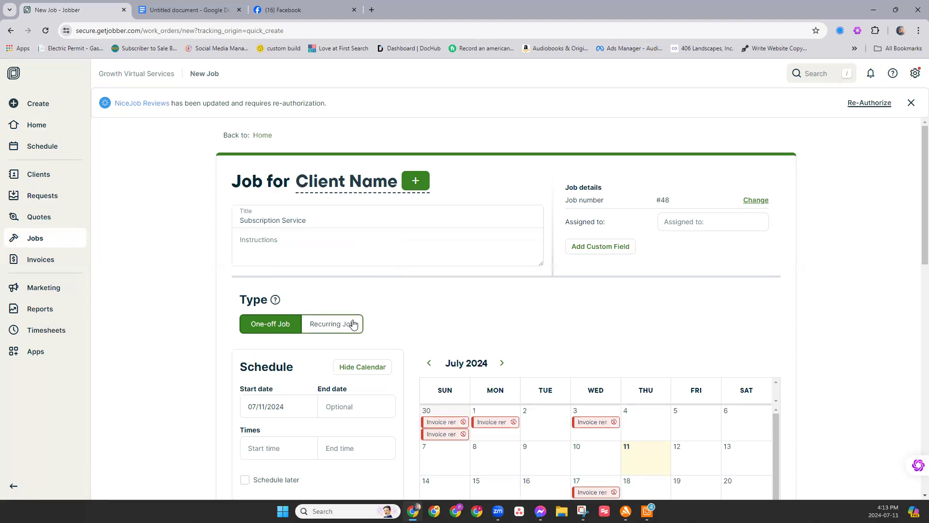
# Make the job a Recurring Job and show its Repeats schedule choices.
pyautogui.click(331, 323)
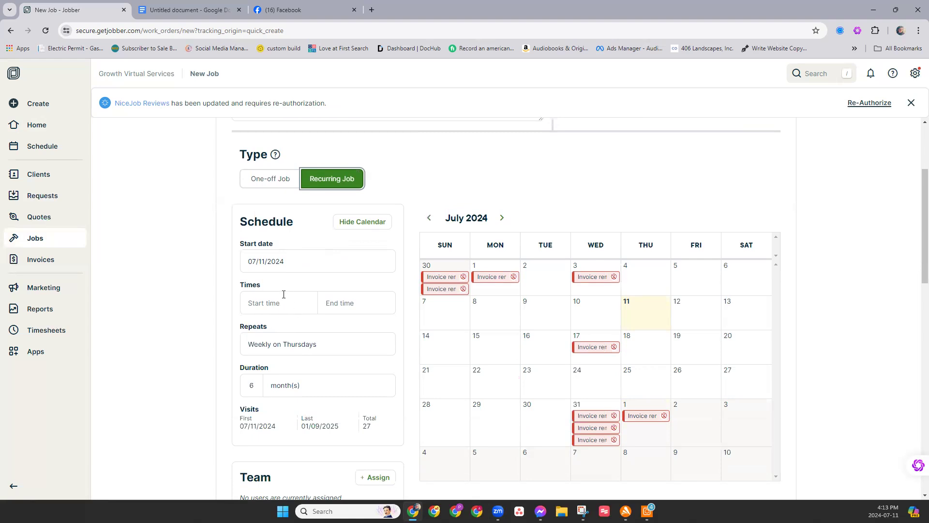
pyautogui.moveTo(317, 266)
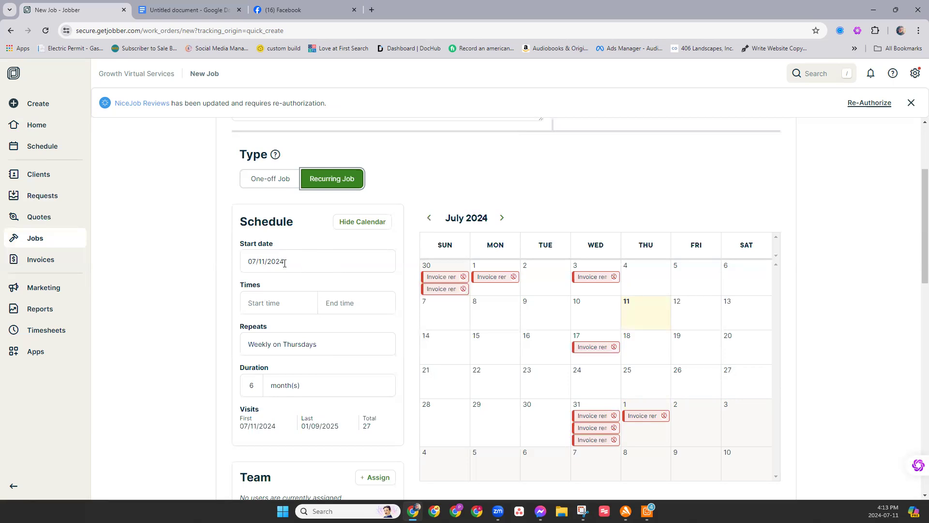
pyautogui.moveTo(292, 303)
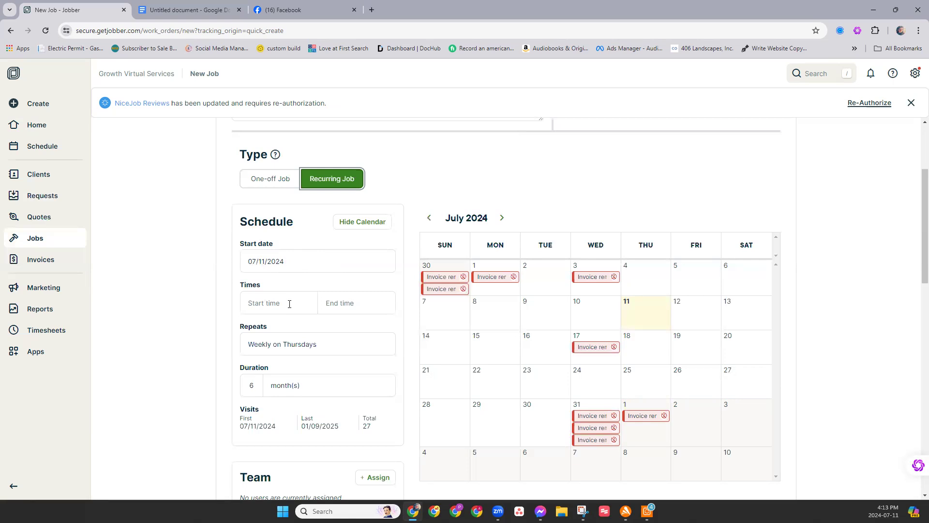
pyautogui.moveTo(325, 303)
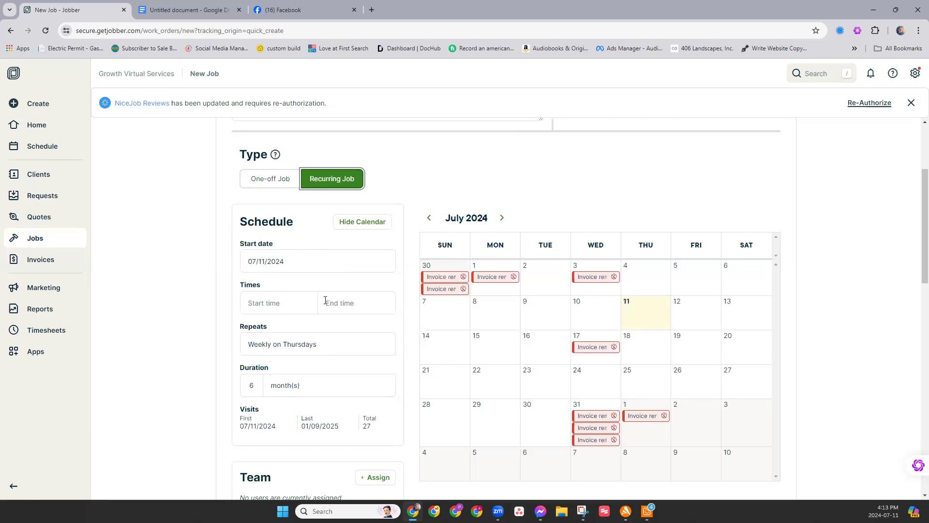
pyautogui.click(317, 344)
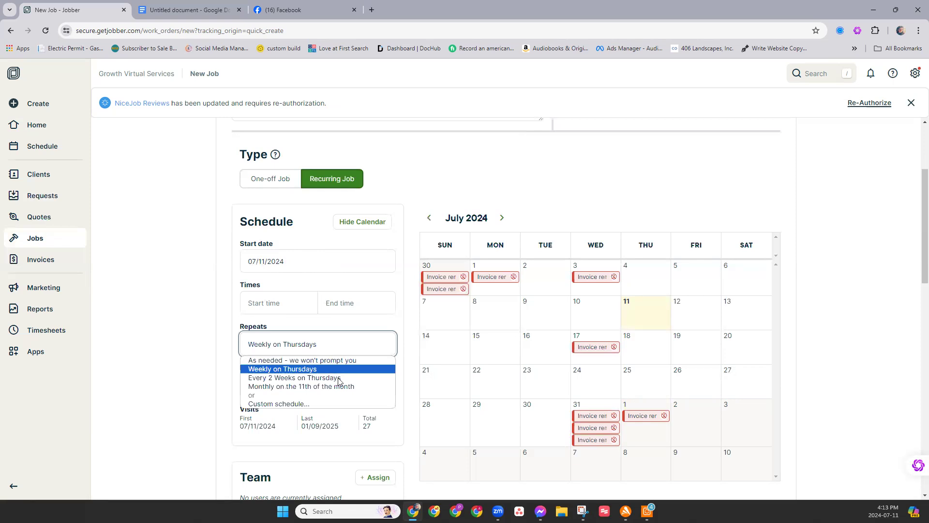
pyautogui.moveTo(278, 404)
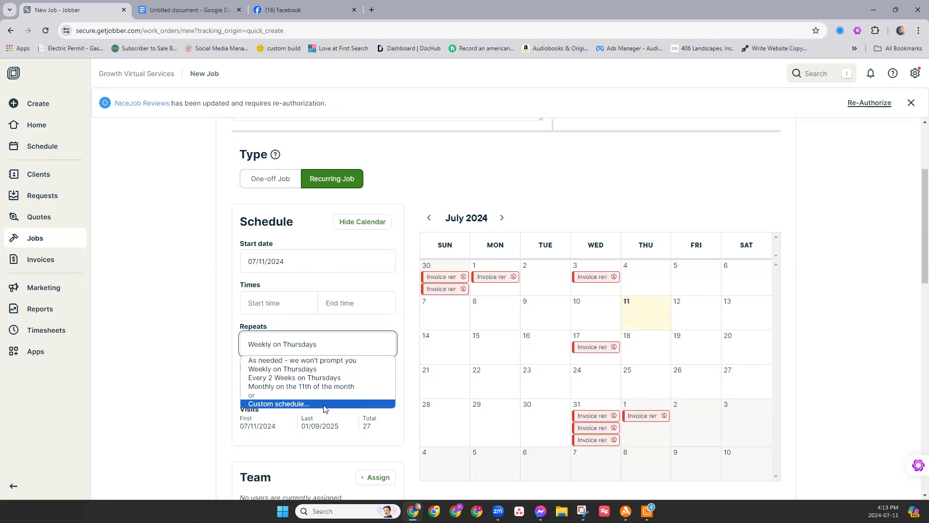
pyautogui.moveTo(328, 406)
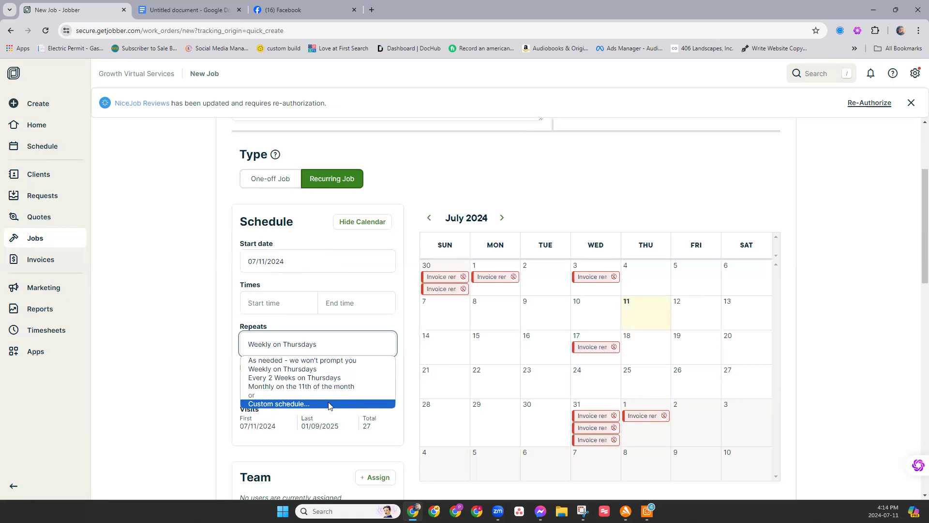
pyautogui.moveTo(301, 387)
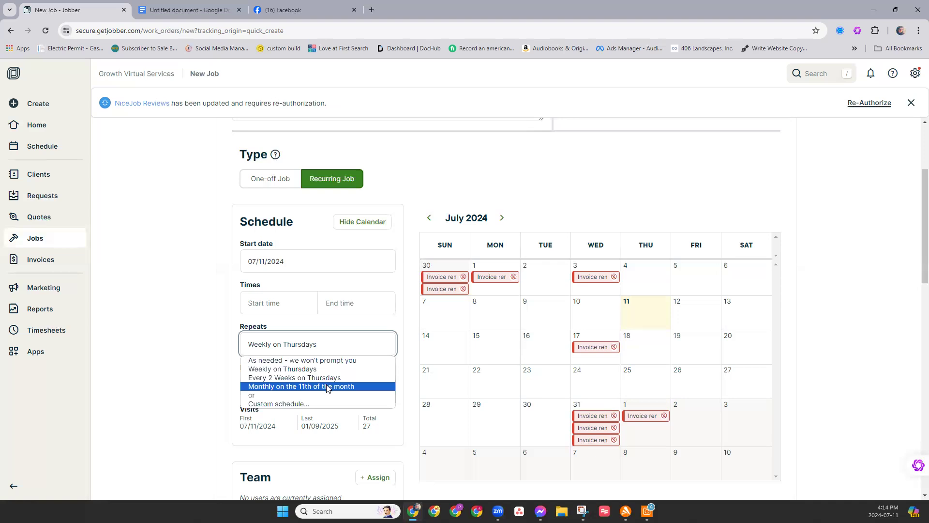
pyautogui.moveTo(328, 388)
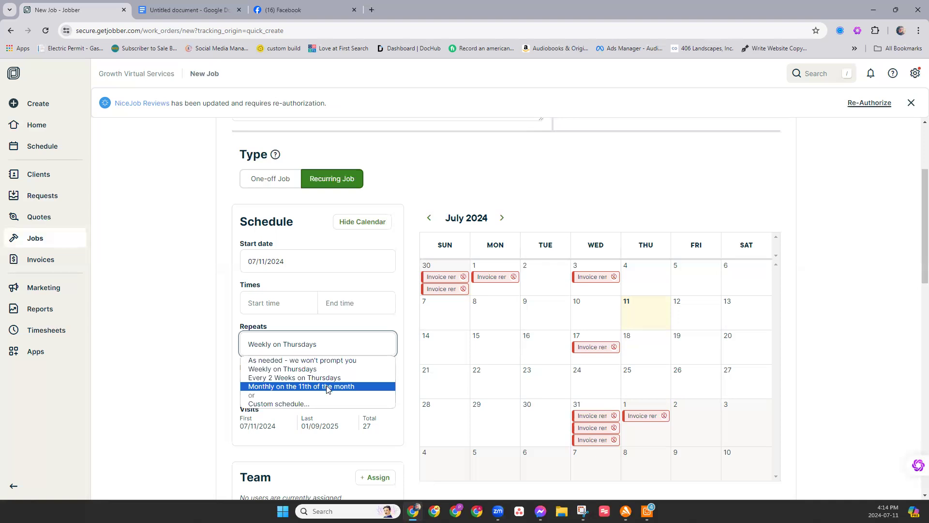
pyautogui.moveTo(347, 364)
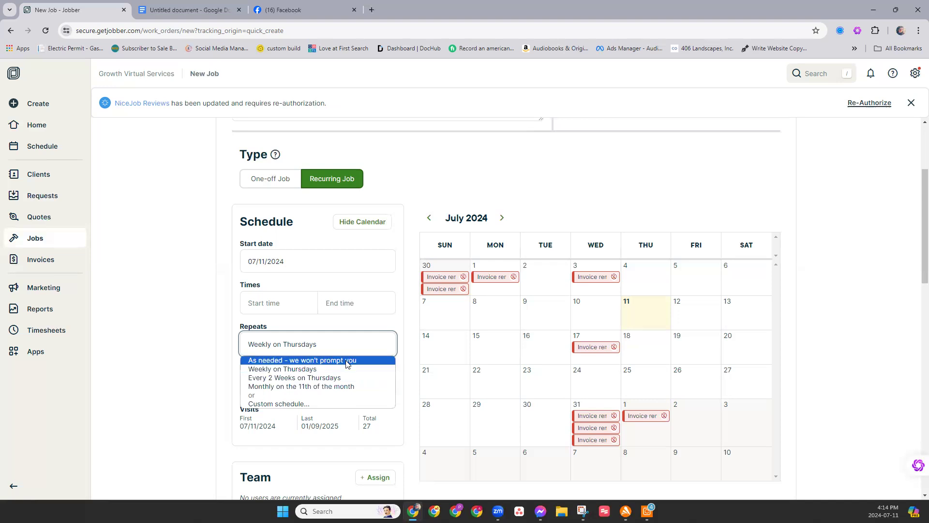
pyautogui.moveTo(345, 365)
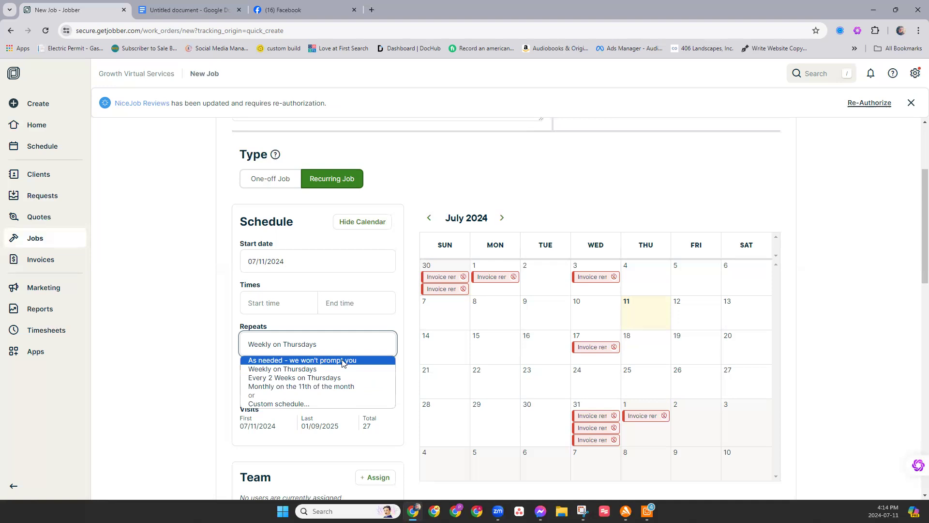
pyautogui.moveTo(302, 409)
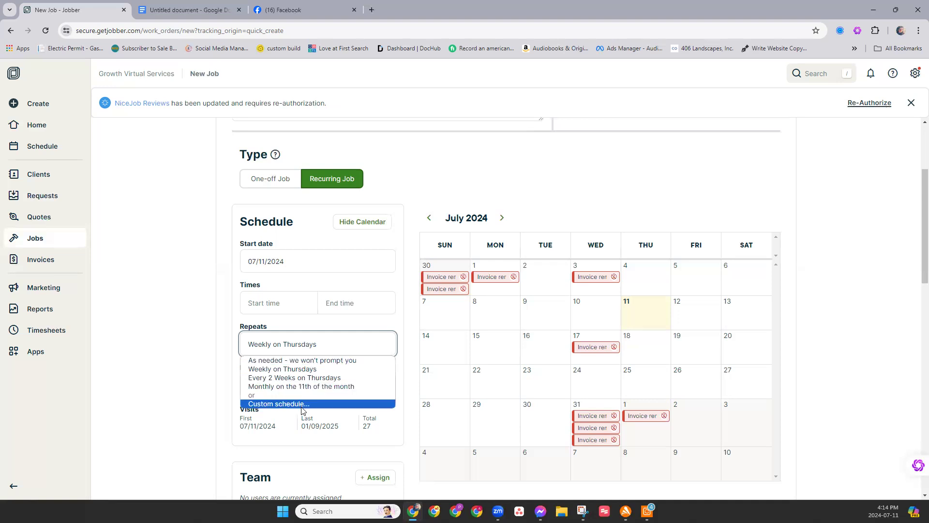
# Define a custom repeat schedule: Monthly by day of week, on the 2nd Friday.
pyautogui.click(279, 404)
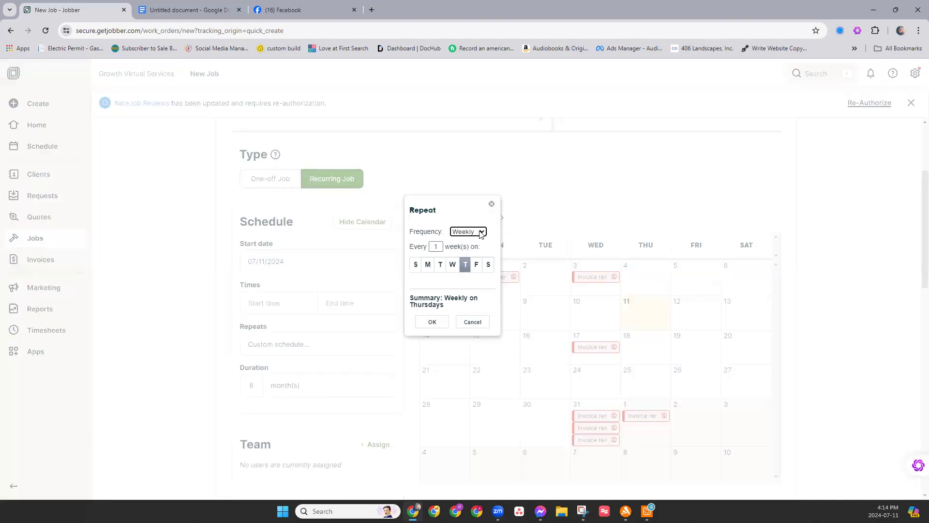
pyautogui.click(468, 232)
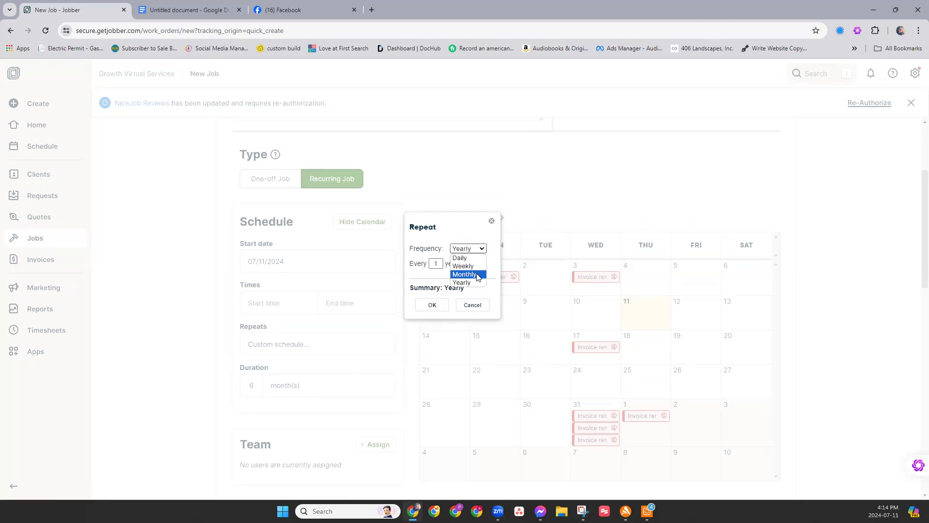
pyautogui.click(465, 273)
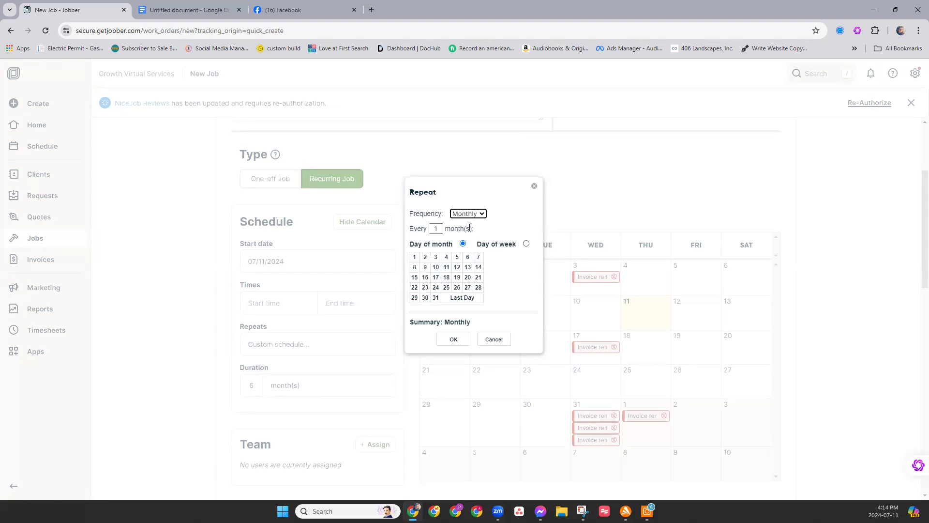
pyautogui.click(525, 244)
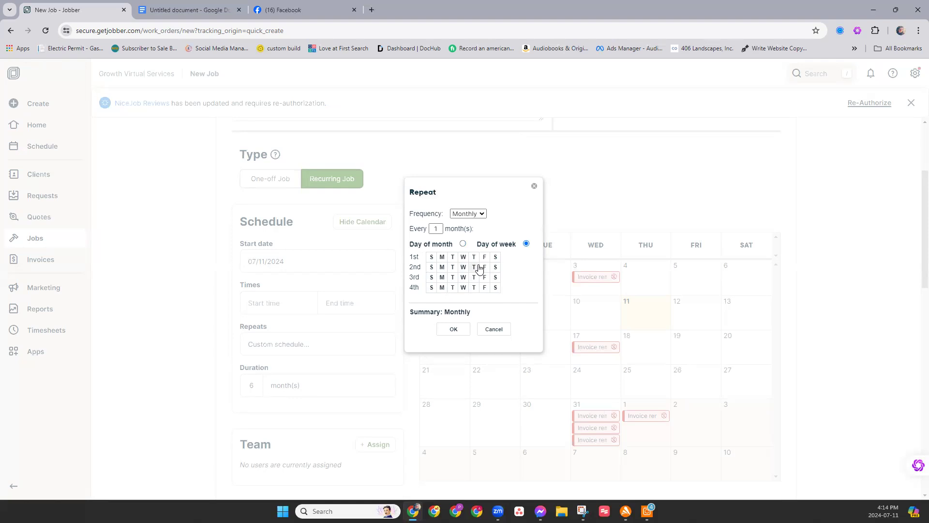
pyautogui.moveTo(494, 276)
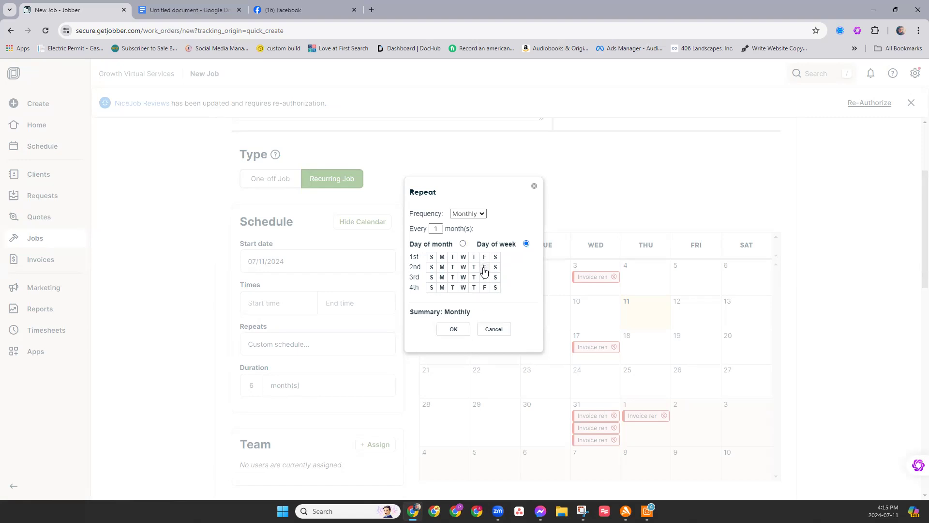
pyautogui.click(484, 267)
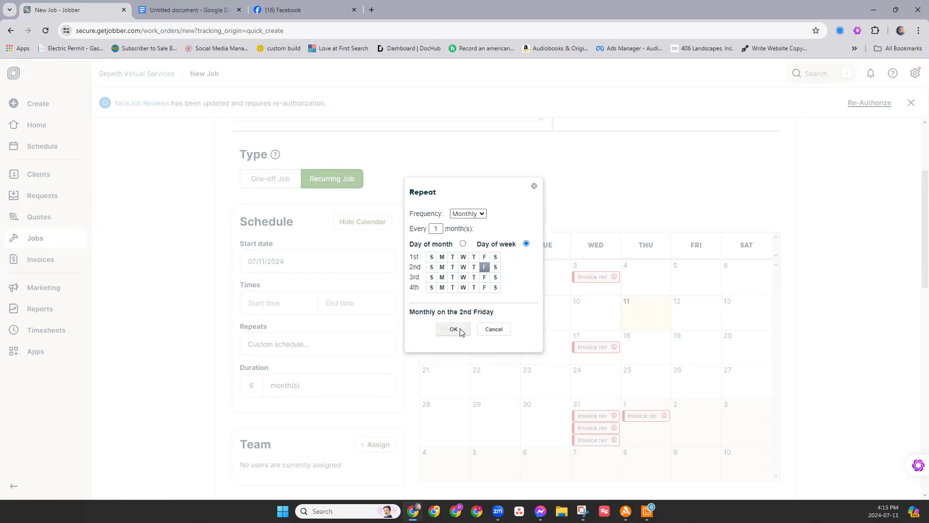
# Apply the monthly 2nd-Friday schedule, giving 120 visits from 07/12/2024 to 06/09/2034.
pyautogui.click(453, 329)
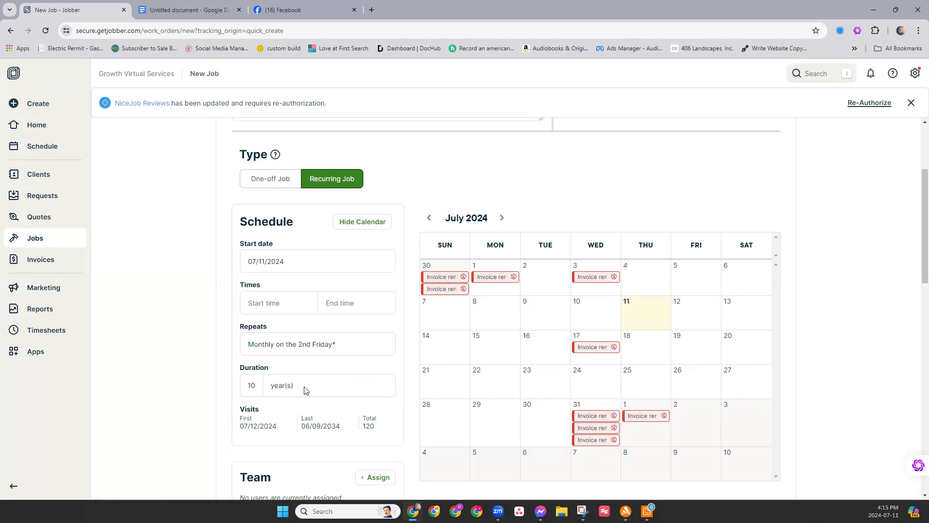
pyautogui.moveTo(303, 391)
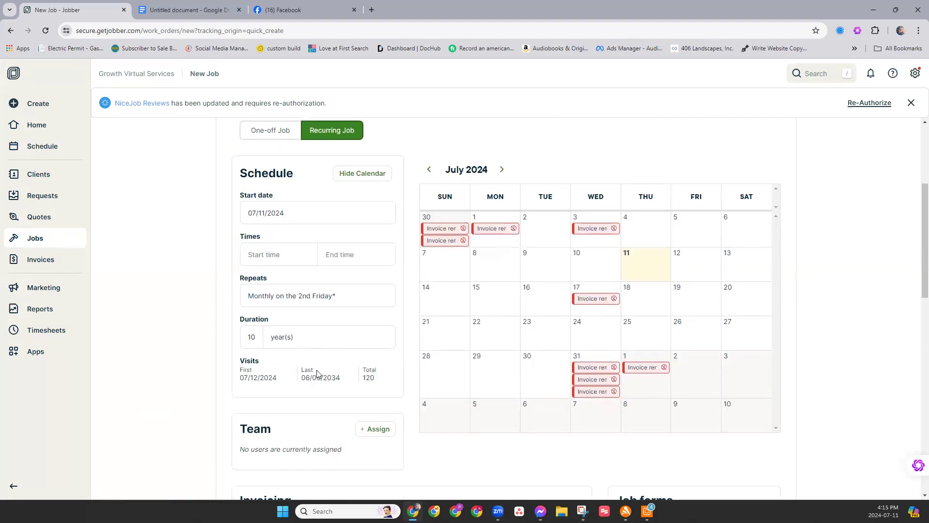
pyautogui.moveTo(338, 371)
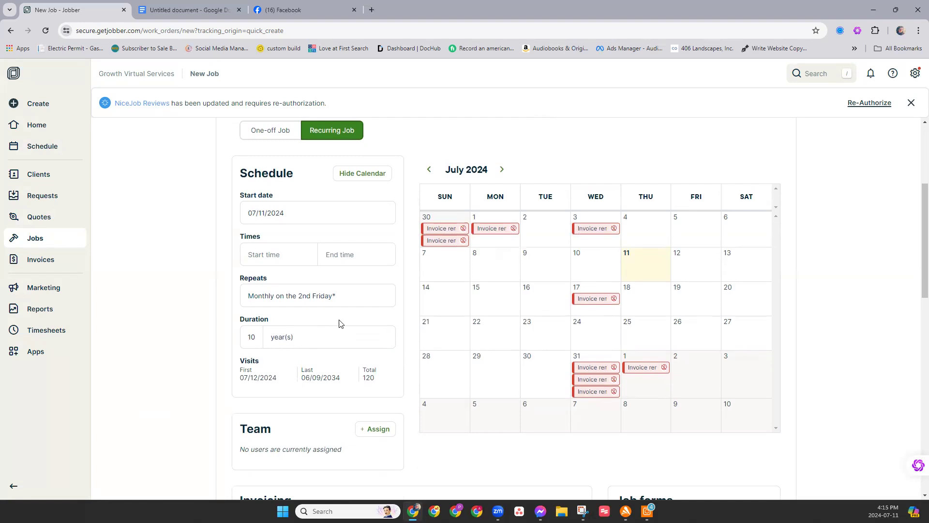
pyautogui.moveTo(259, 373)
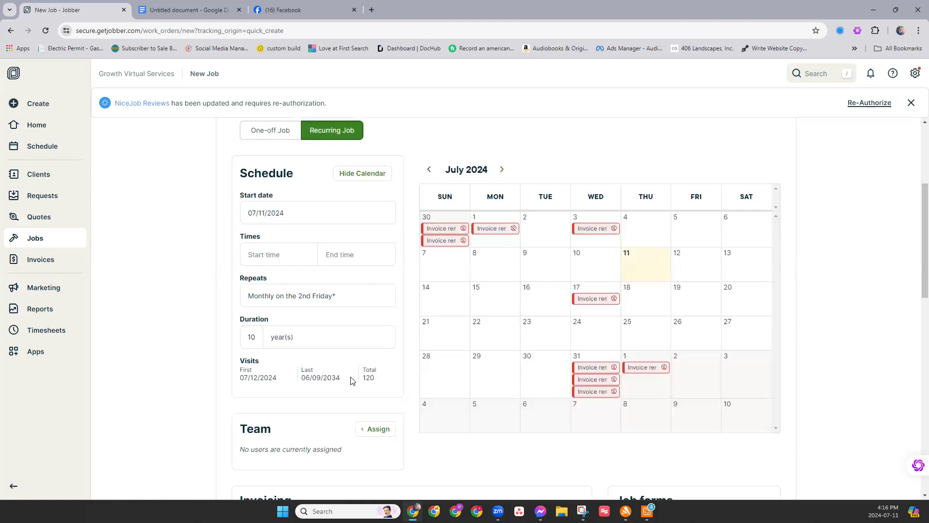
pyautogui.moveTo(379, 381)
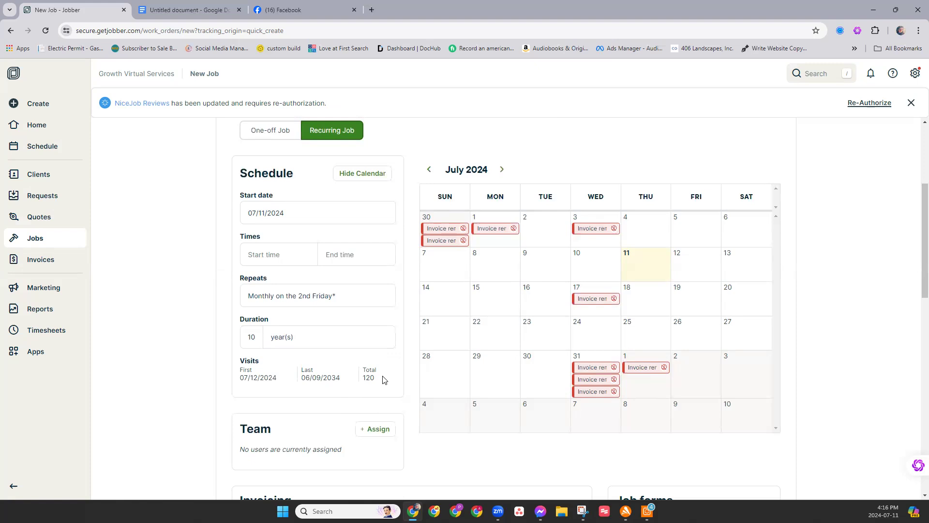
# Switch the job to repeat 'As needed - we won't prompt you'.
pyautogui.scroll(-3)
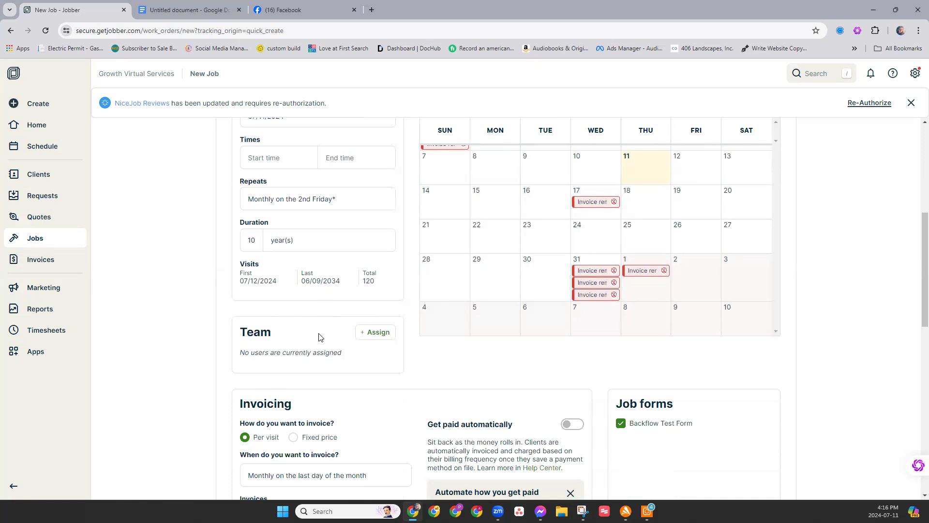
pyautogui.moveTo(273, 343)
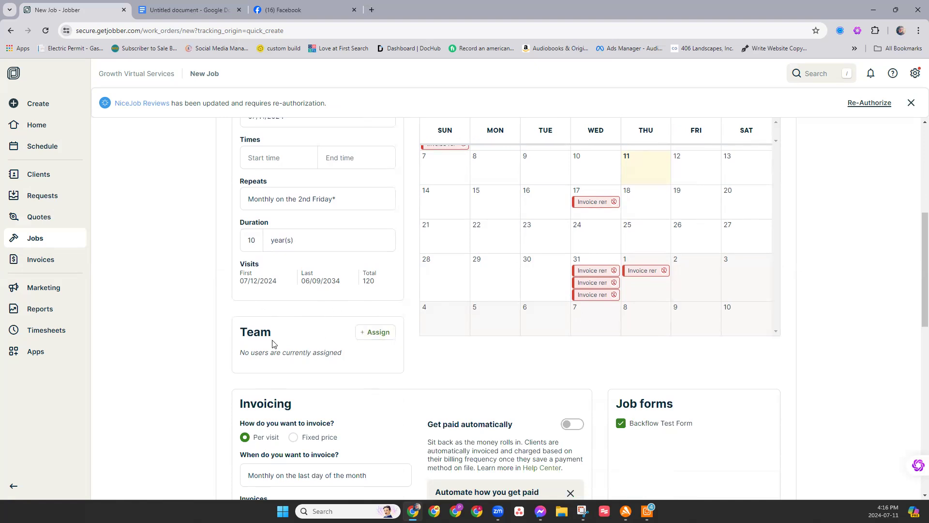
pyautogui.moveTo(332, 343)
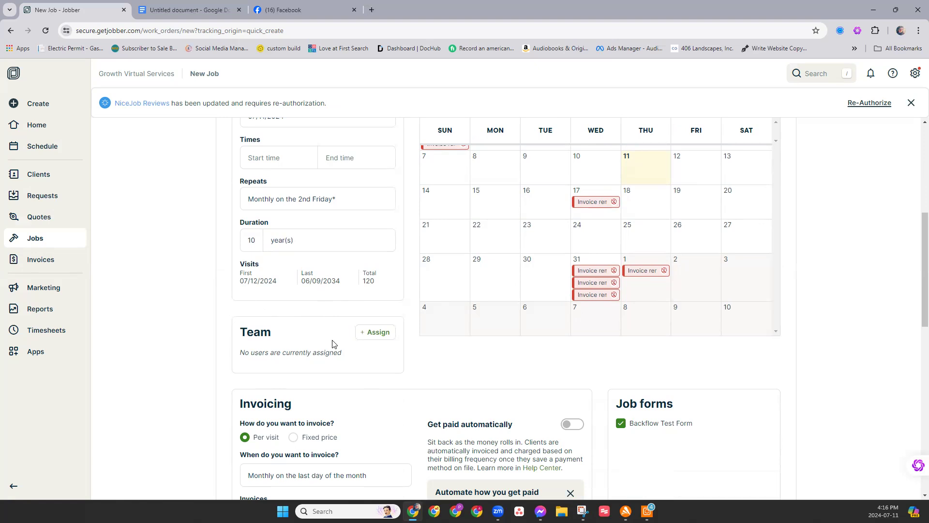
pyautogui.click(319, 198)
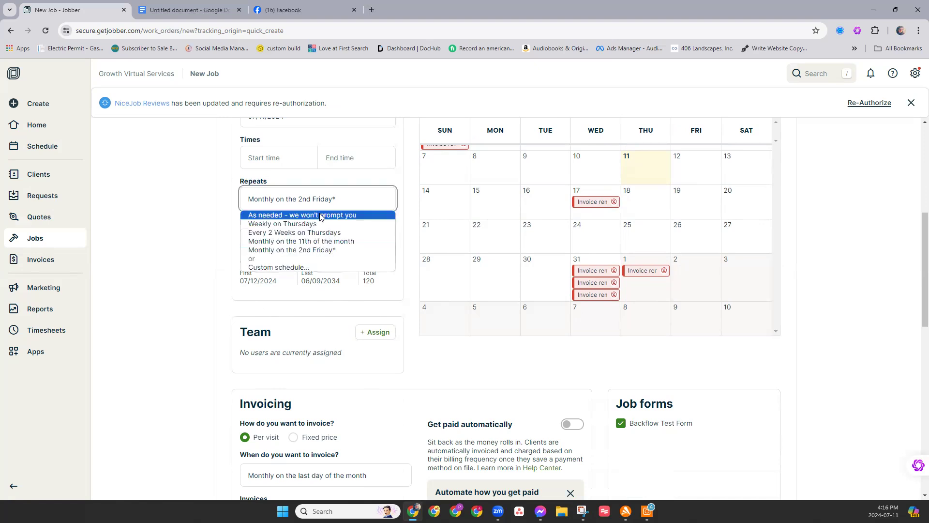
pyautogui.click(303, 215)
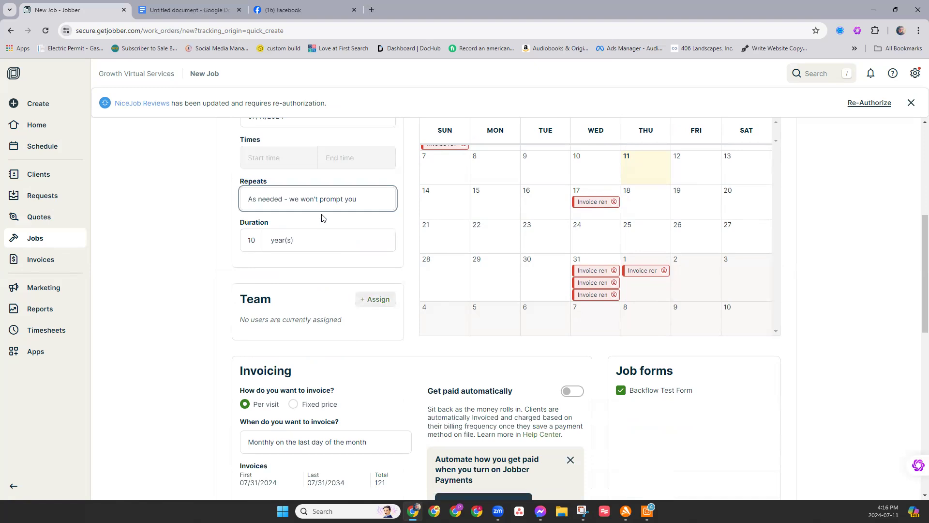
pyautogui.moveTo(363, 302)
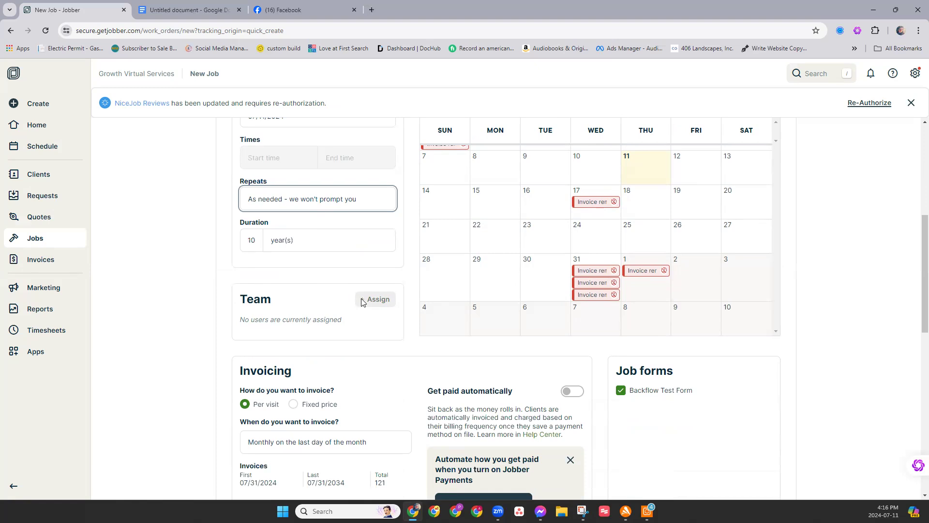
pyautogui.moveTo(363, 303)
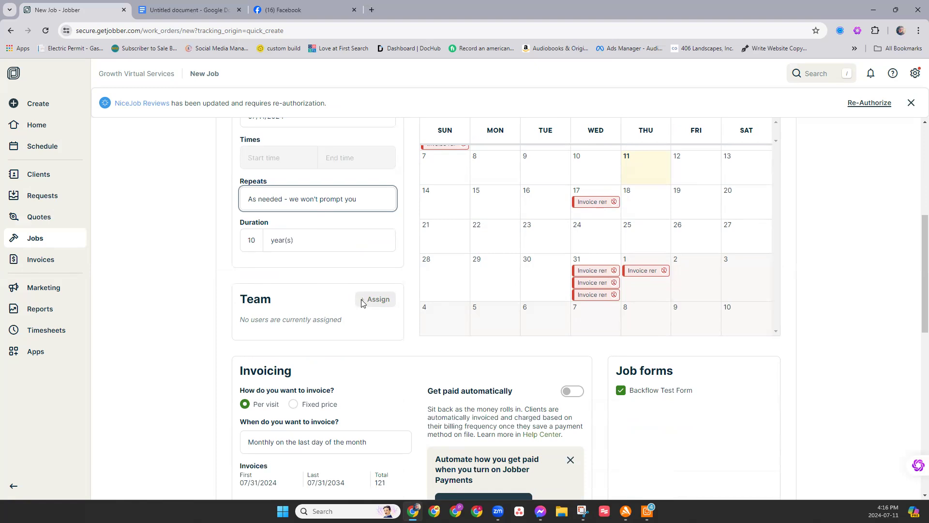
pyautogui.moveTo(362, 301)
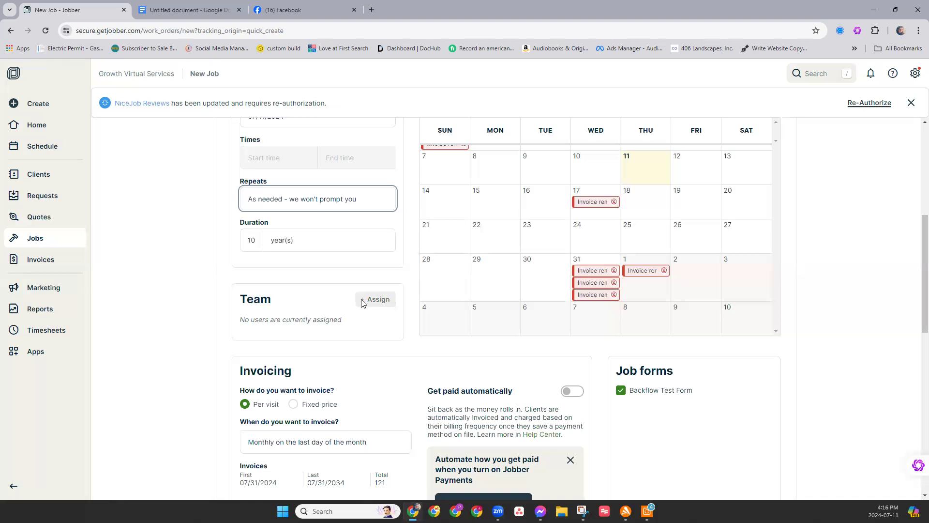
pyautogui.moveTo(362, 308)
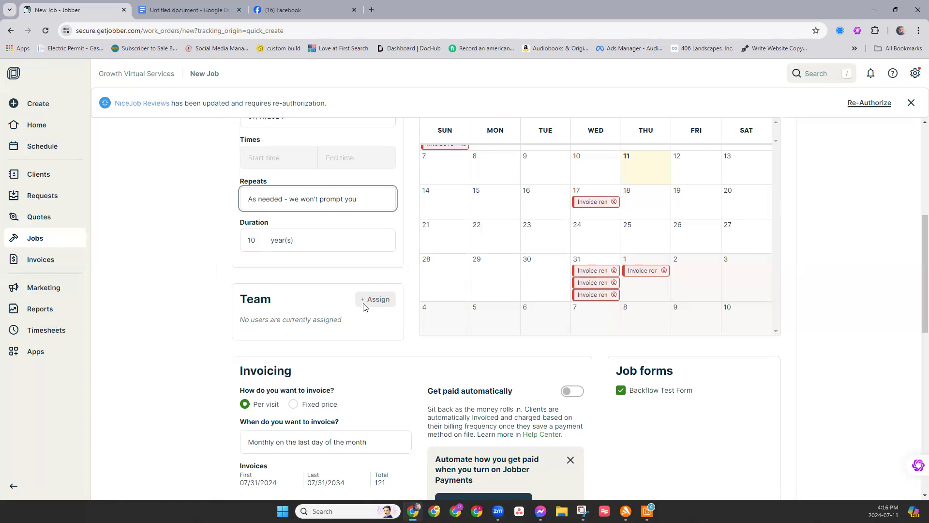
pyautogui.scroll(-3)
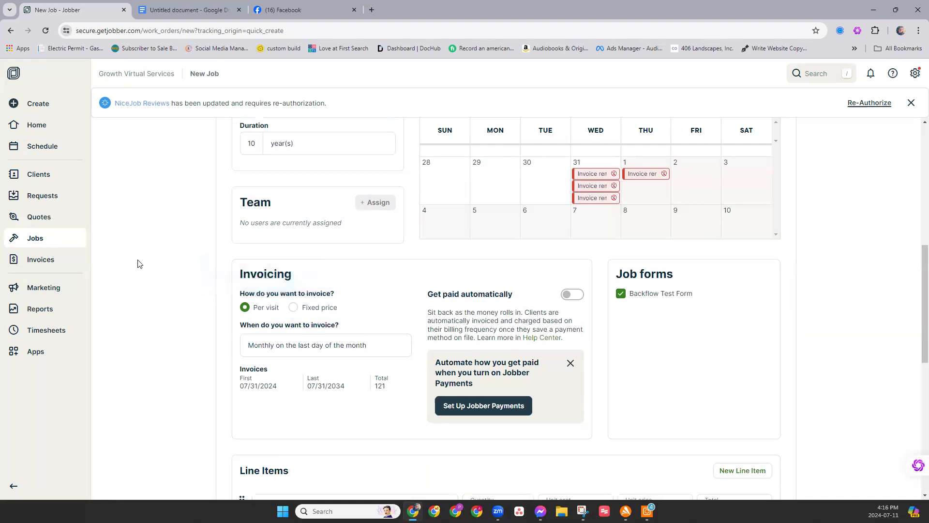
pyautogui.moveTo(140, 254)
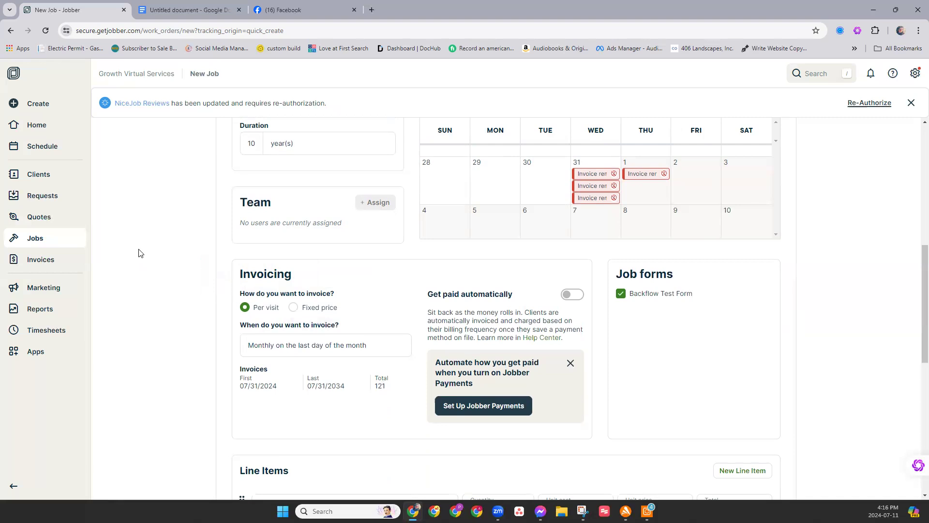
pyautogui.moveTo(308, 278)
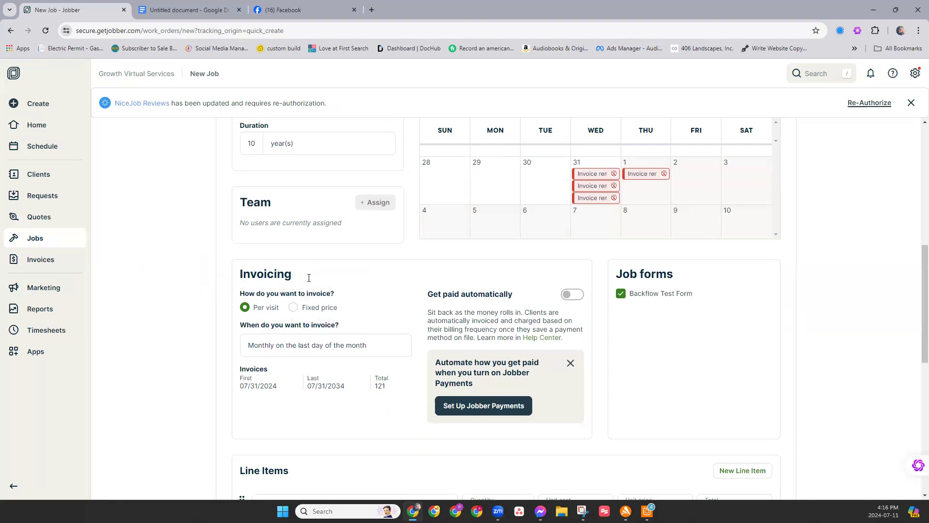
pyautogui.moveTo(391, 285)
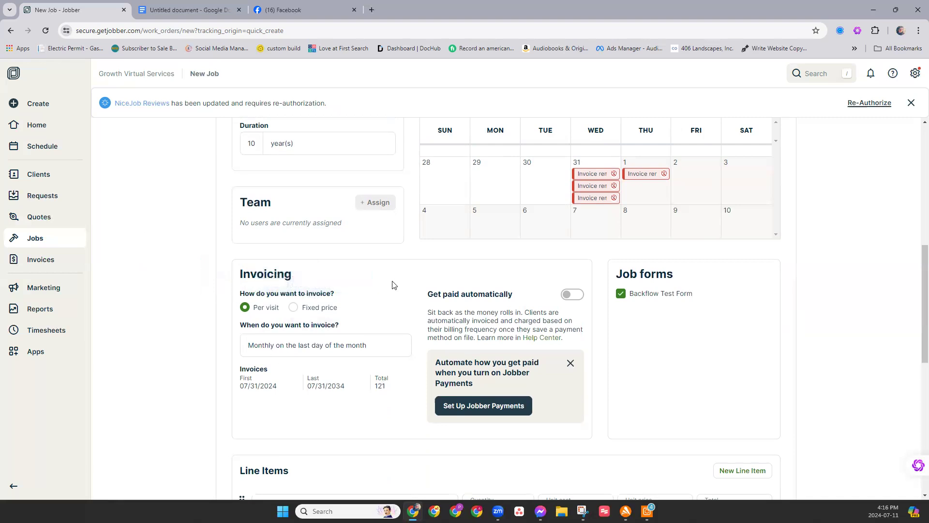
pyautogui.moveTo(385, 294)
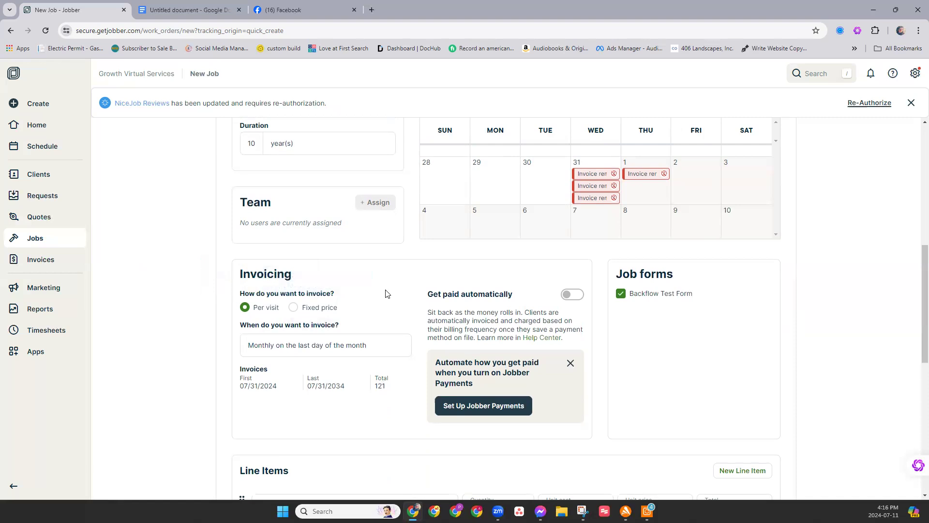
pyautogui.moveTo(346, 338)
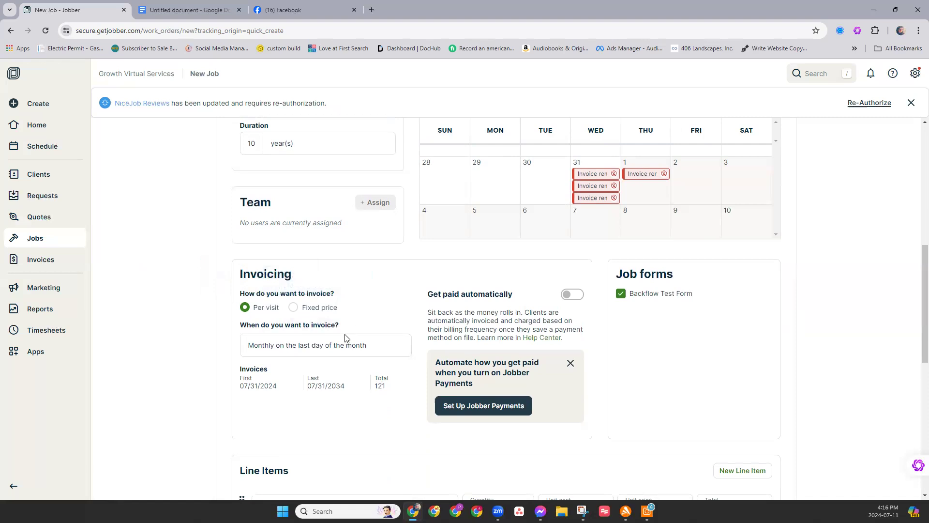
pyautogui.moveTo(349, 296)
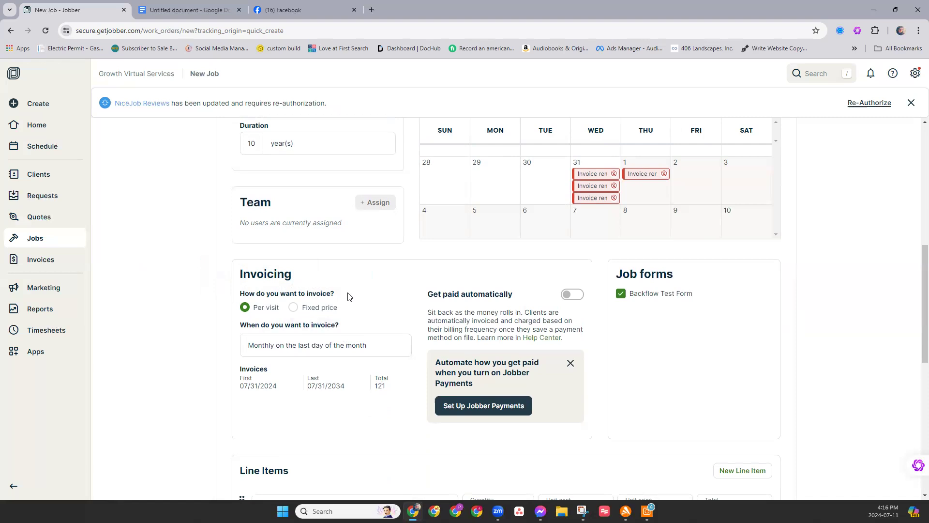
pyautogui.moveTo(341, 299)
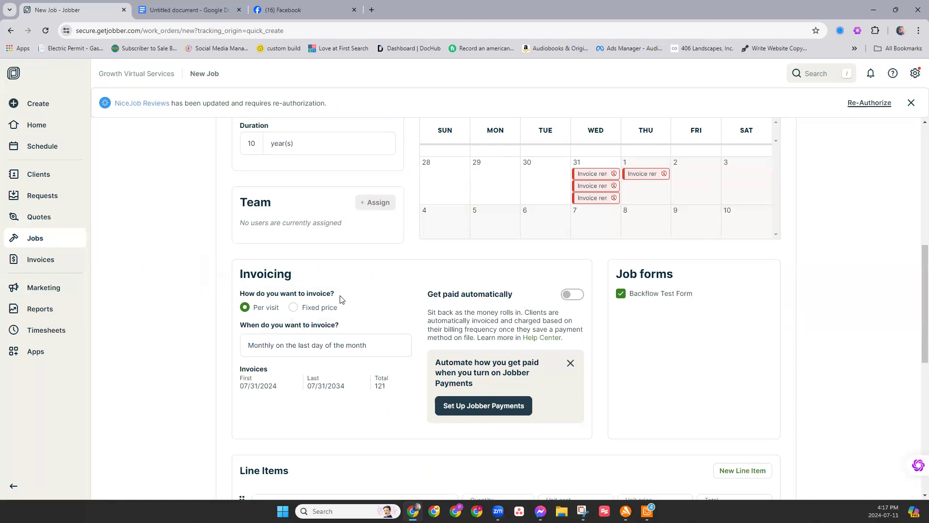
pyautogui.moveTo(342, 299)
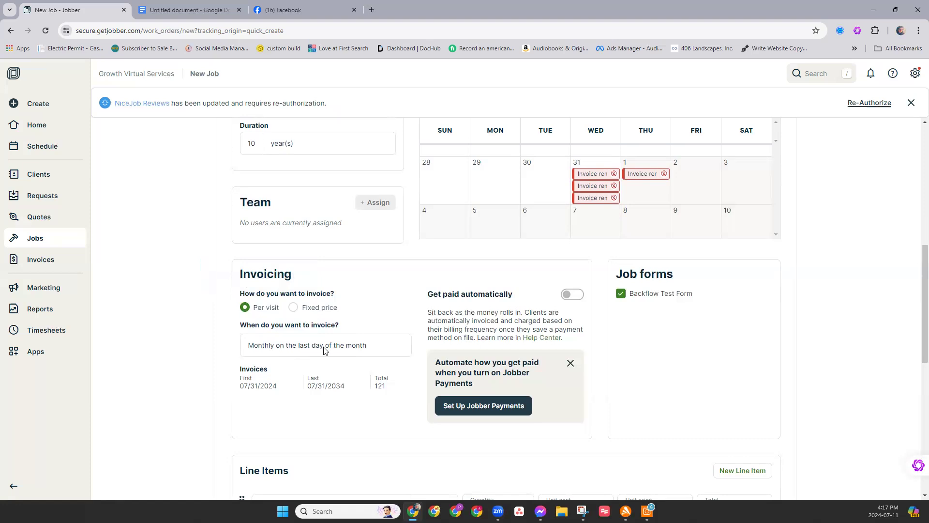
pyautogui.moveTo(337, 347)
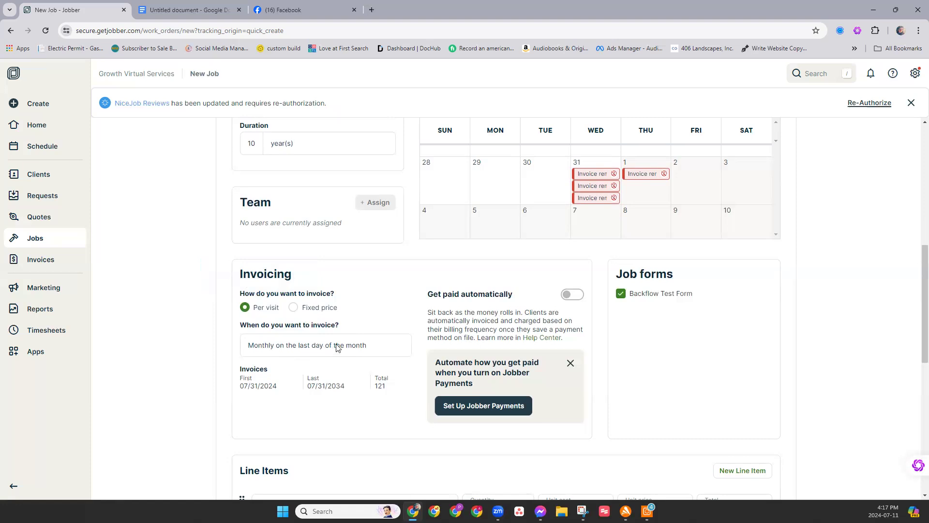
# Set invoice timing to after each visit is completed, leaving it at As needed—no reminders.
pyautogui.click(326, 345)
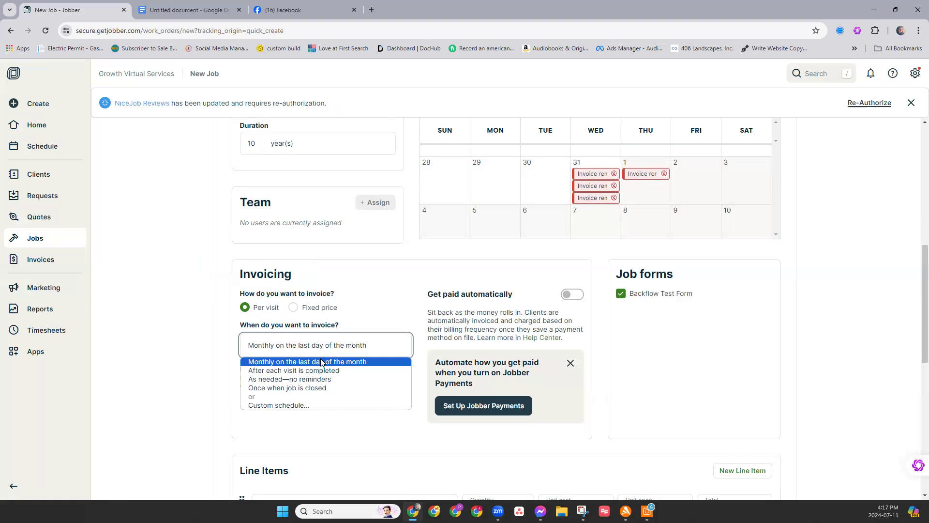
pyautogui.moveTo(314, 371)
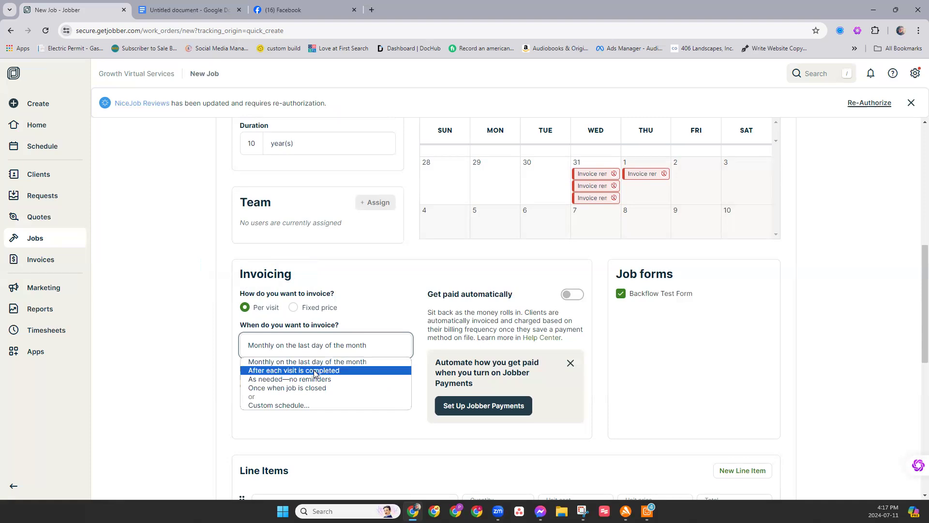
pyautogui.click(292, 370)
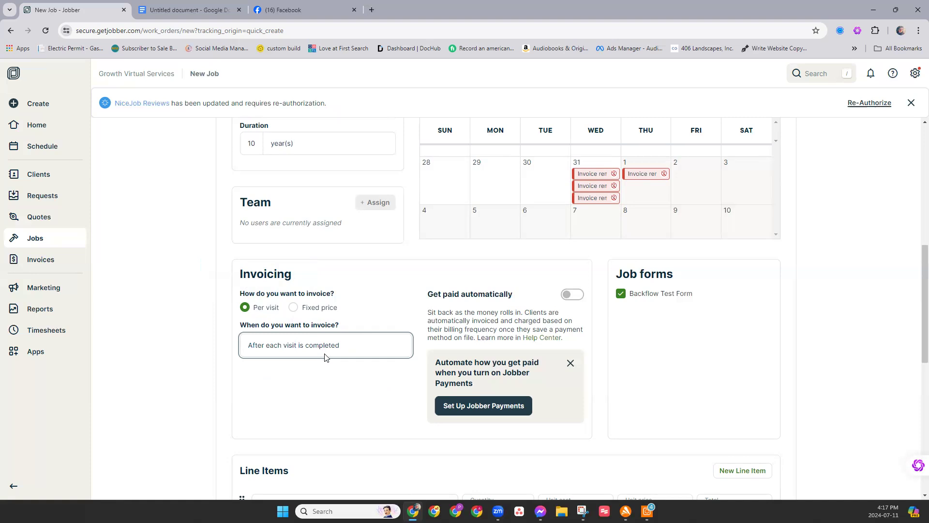
pyautogui.moveTo(326, 358)
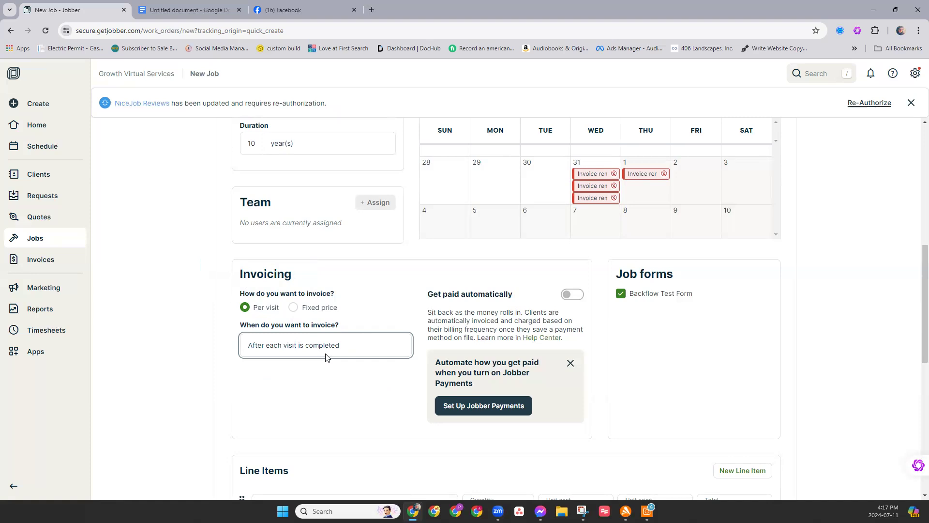
pyautogui.moveTo(350, 349)
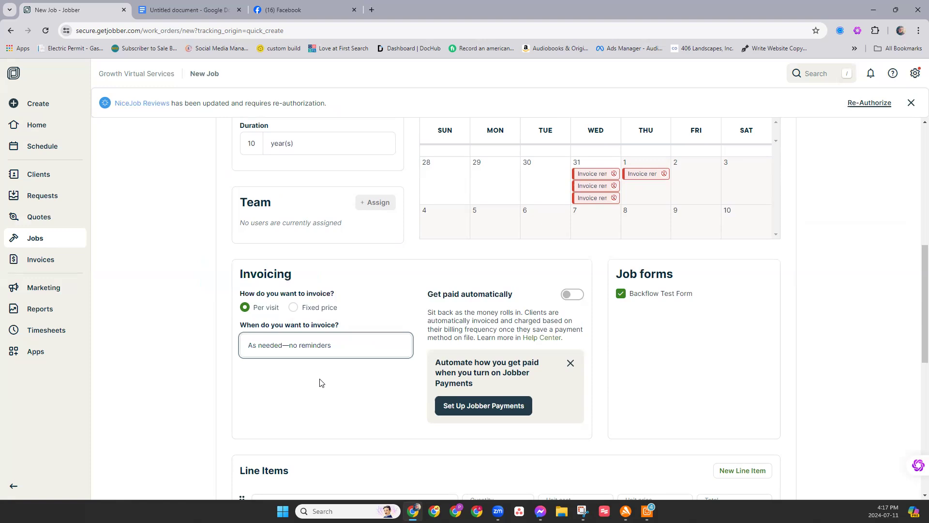
pyautogui.moveTo(368, 325)
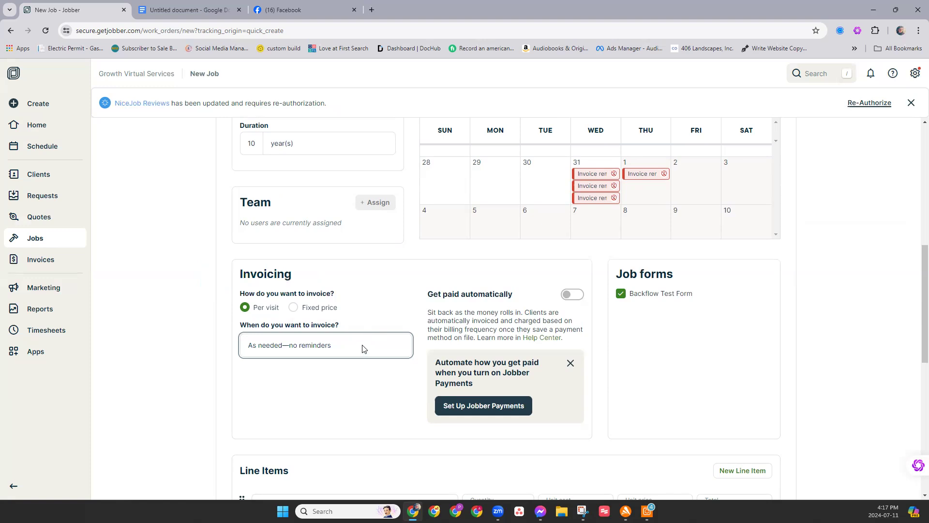
pyautogui.click(325, 345)
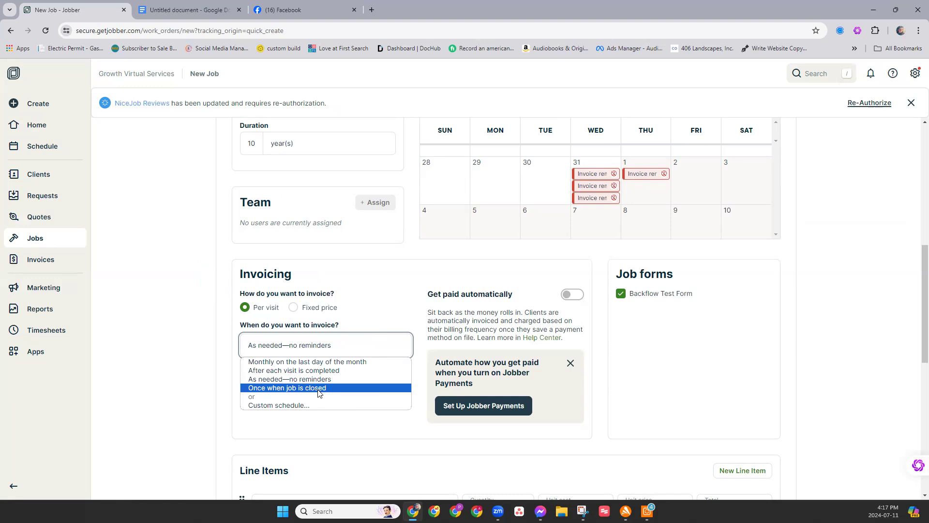
pyautogui.moveTo(324, 394)
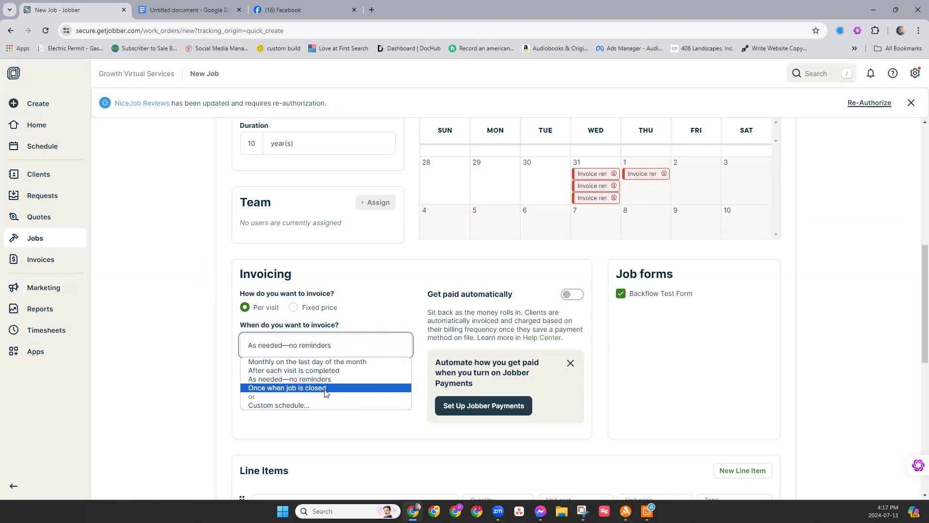
pyautogui.moveTo(326, 395)
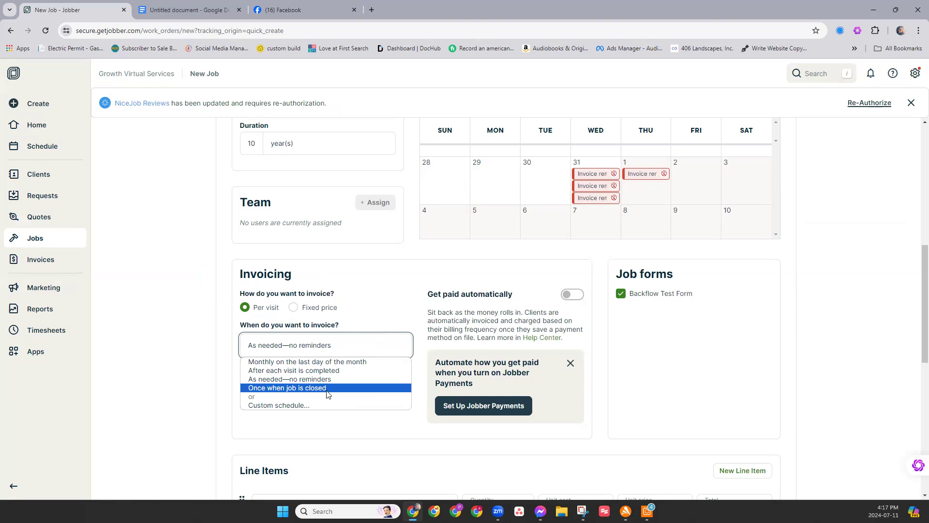
pyautogui.moveTo(281, 407)
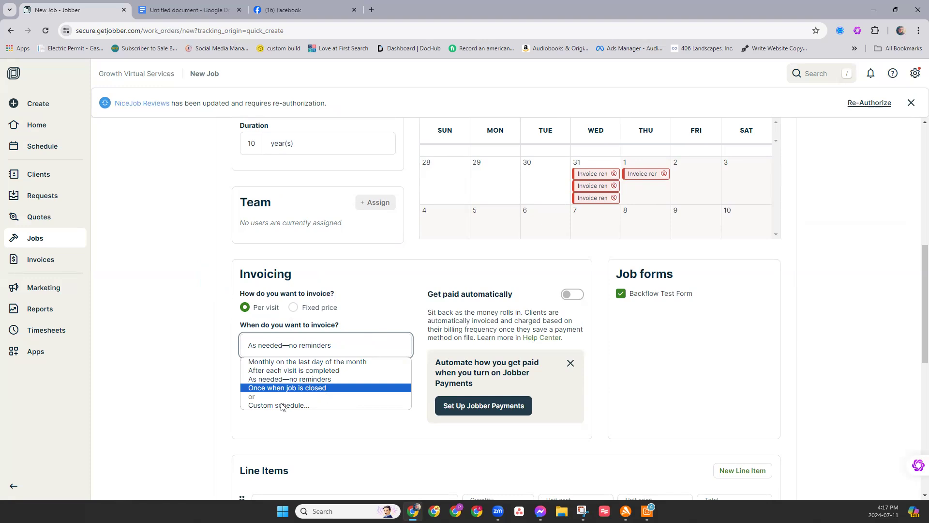
# Give invoicing a custom Monthly schedule on the 15th, 121 invoices from 07/15/2024 to 07/15/2034.
pyautogui.click(277, 405)
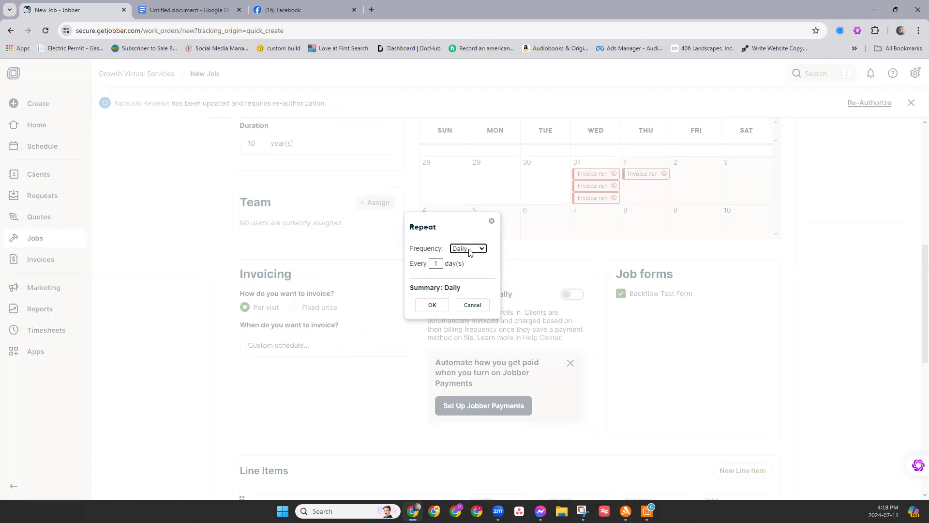
pyautogui.click(468, 248)
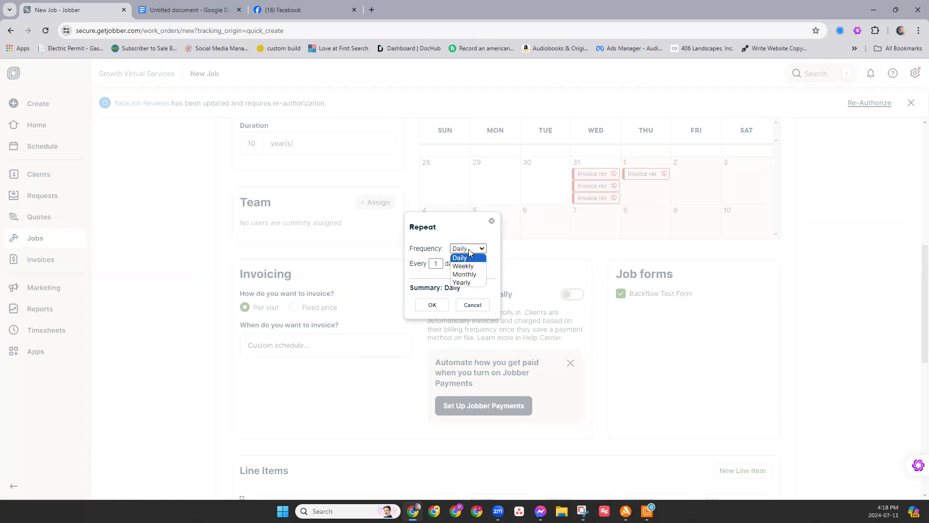
pyautogui.moveTo(465, 273)
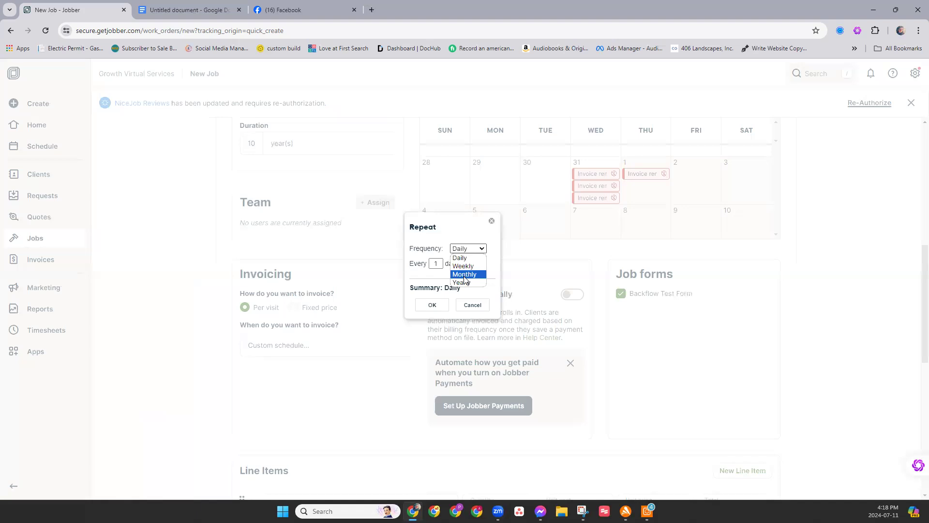
pyautogui.click(465, 274)
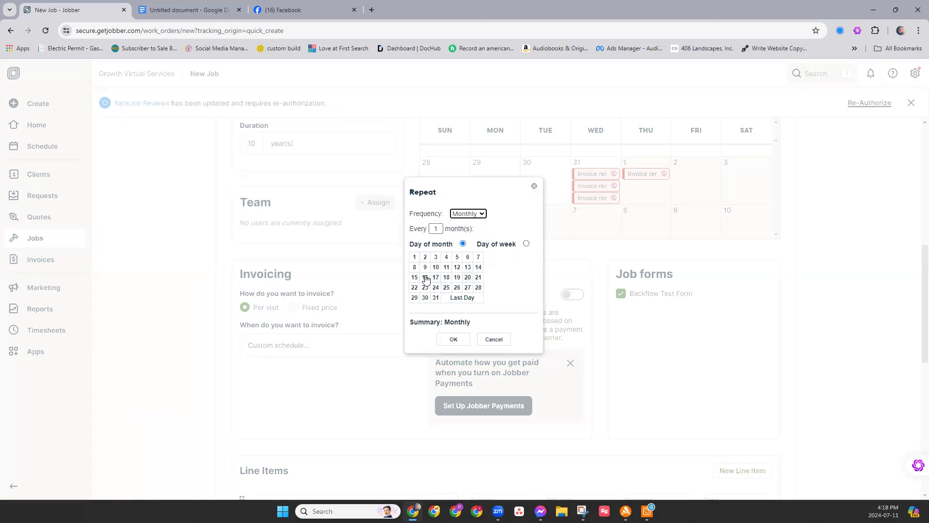
pyautogui.click(414, 277)
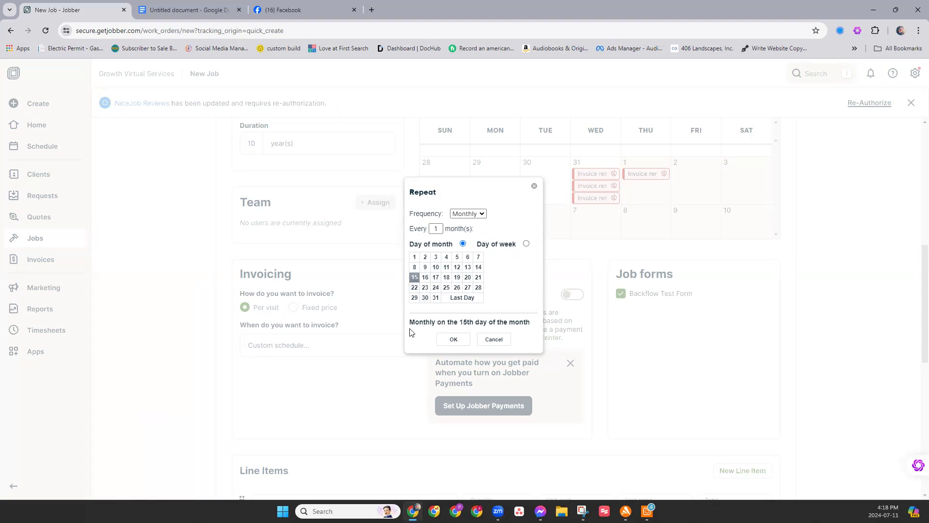
pyautogui.moveTo(426, 314)
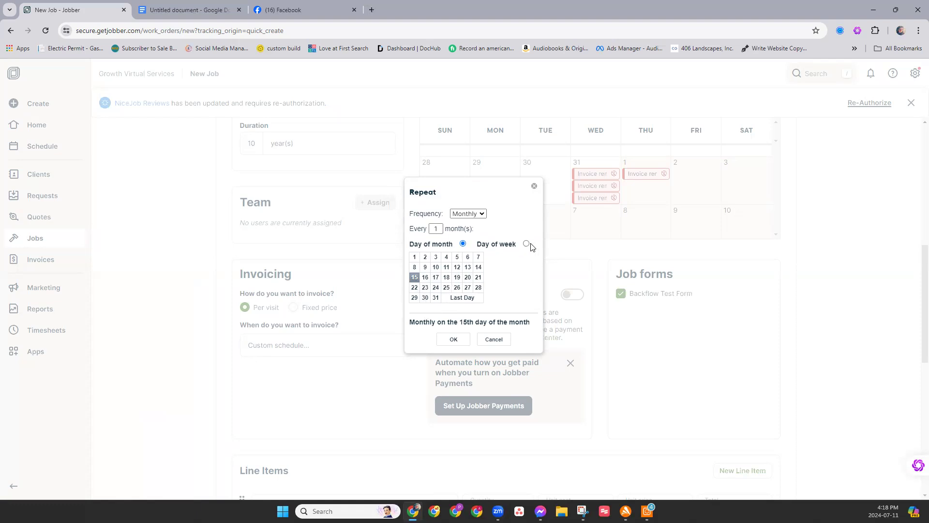
pyautogui.moveTo(525, 245)
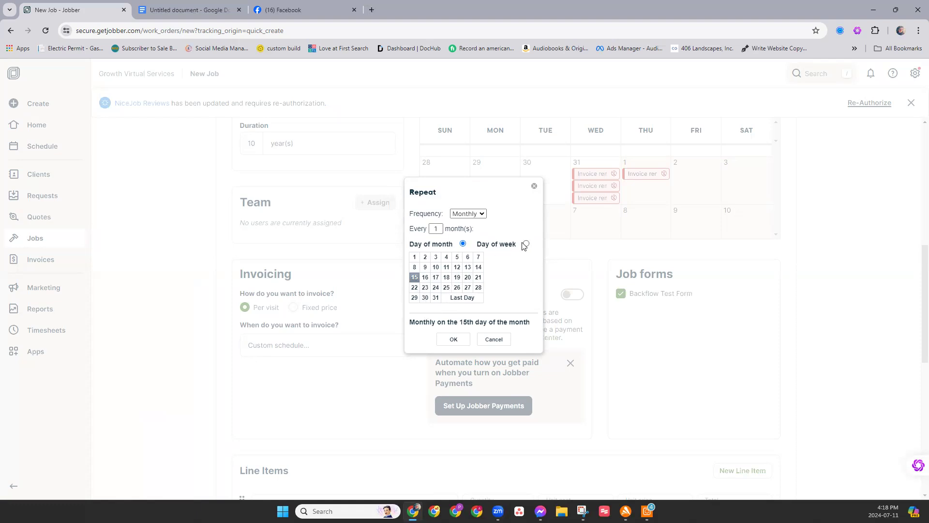
pyautogui.click(525, 244)
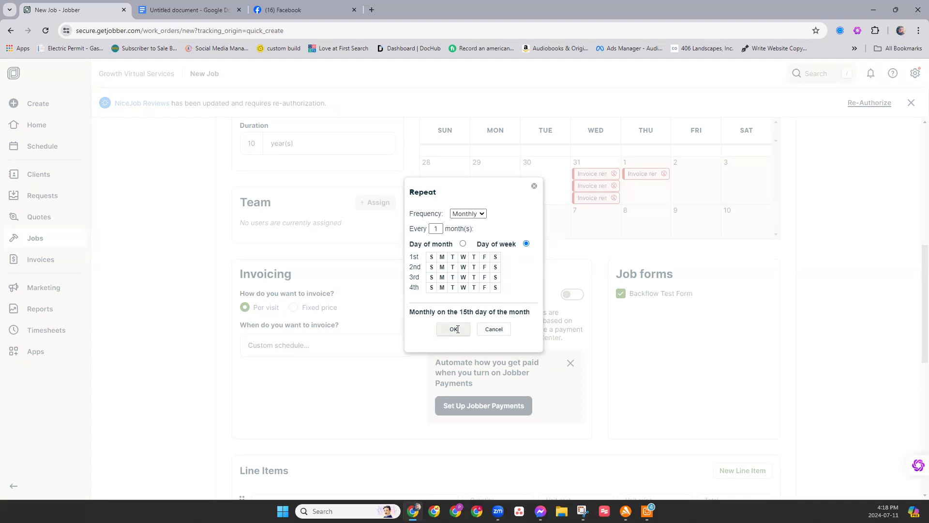
pyautogui.click(453, 330)
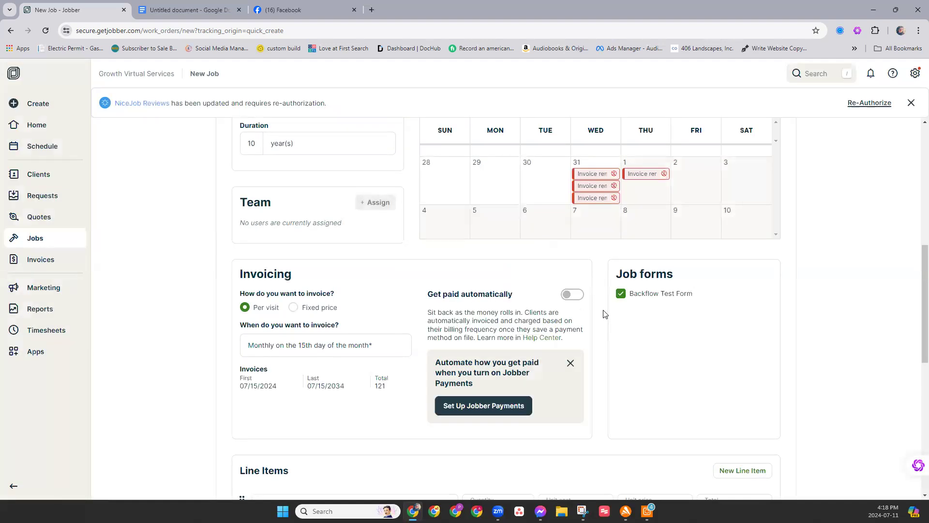
pyautogui.moveTo(586, 303)
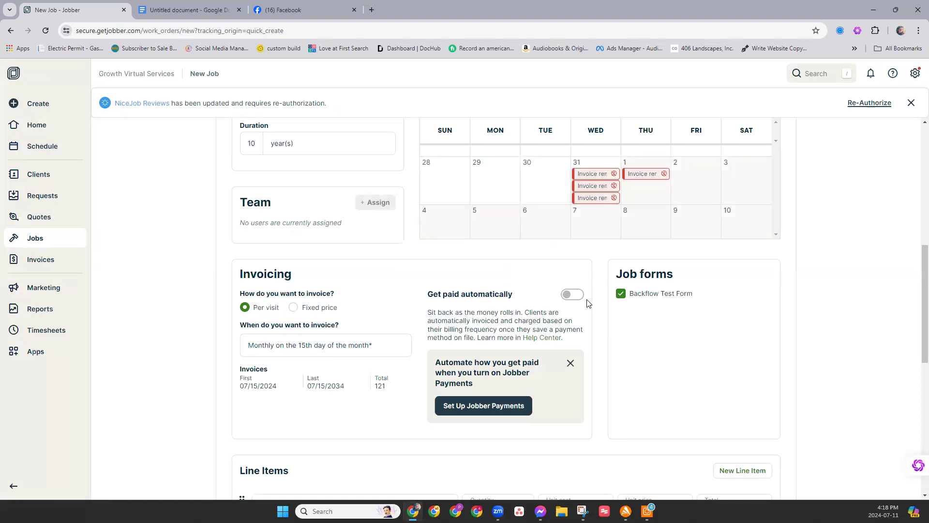
pyautogui.moveTo(599, 313)
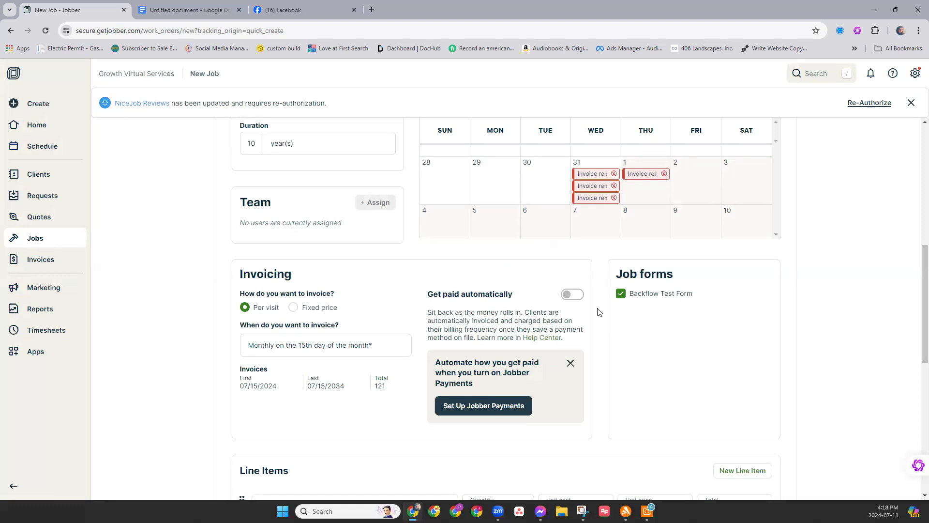
# Make invoicing Fixed price, monthly on the last day of the month.
pyautogui.click(293, 307)
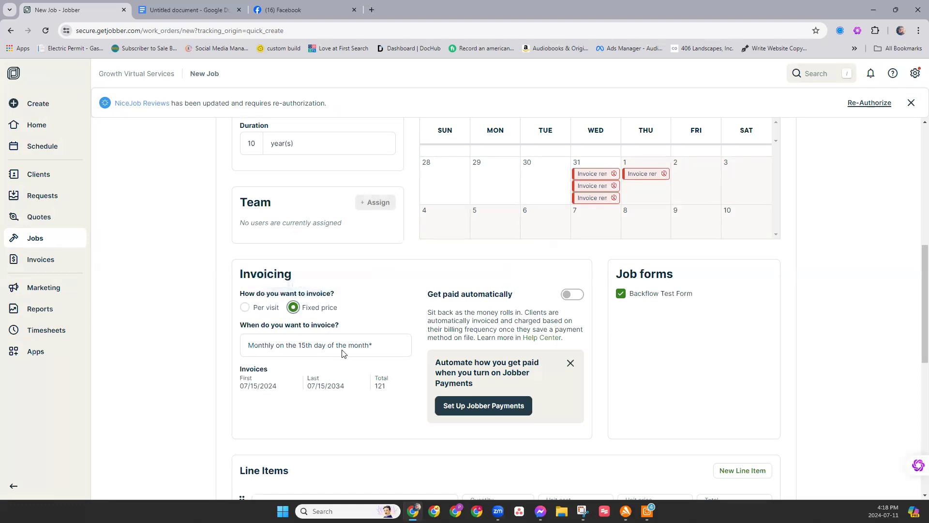
pyautogui.click(325, 345)
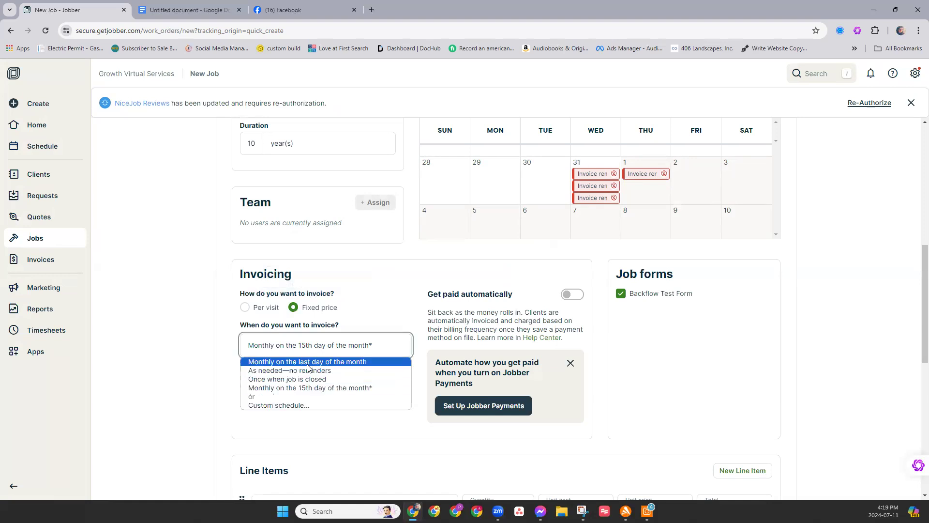
pyautogui.click(306, 361)
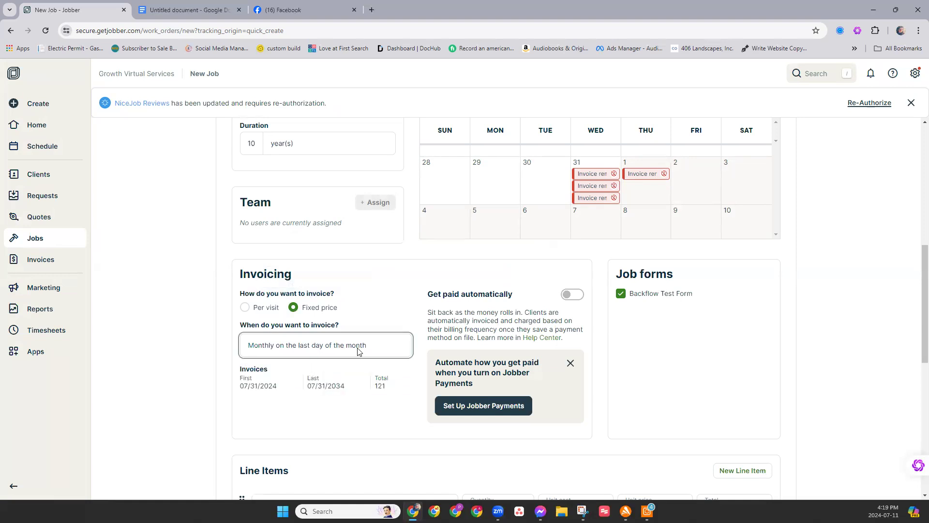
pyautogui.click(326, 345)
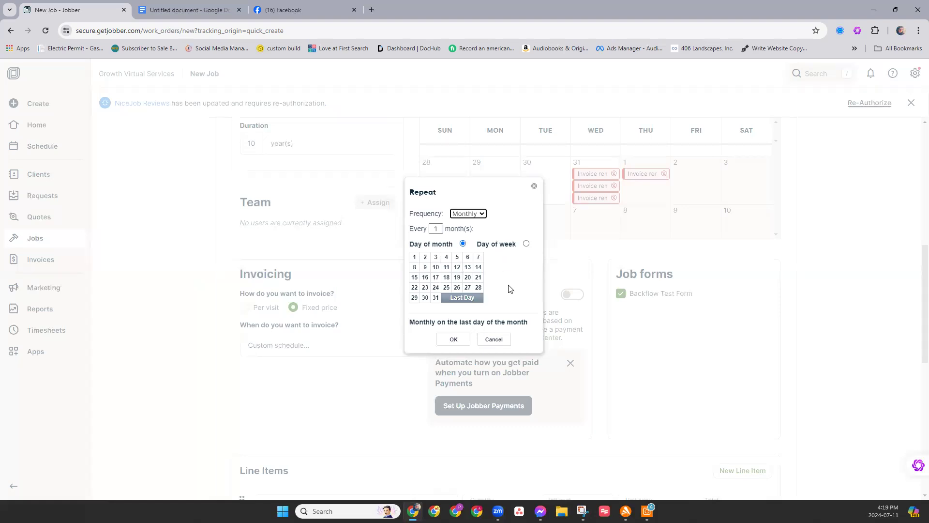
pyautogui.moveTo(466, 304)
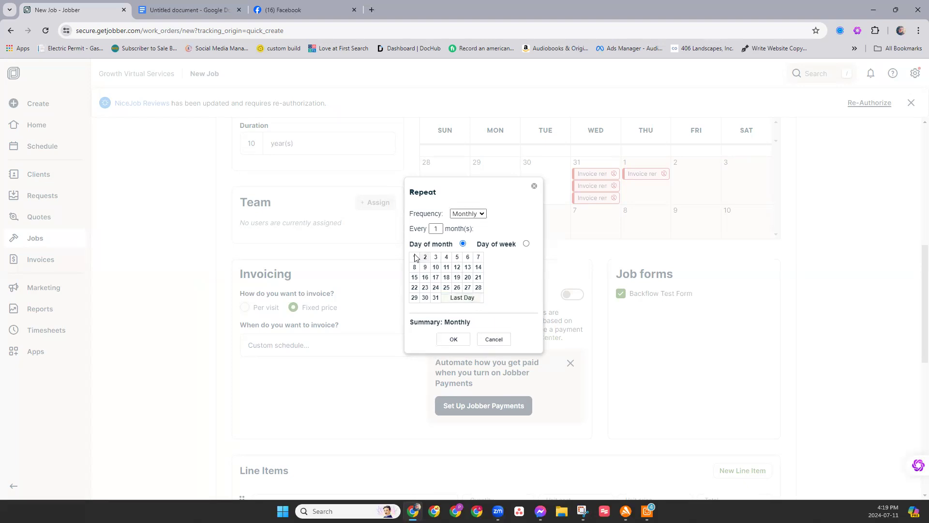
# Change the invoice schedule to day 1 of each month, 121 invoices from 08/01/2024.
pyautogui.click(415, 256)
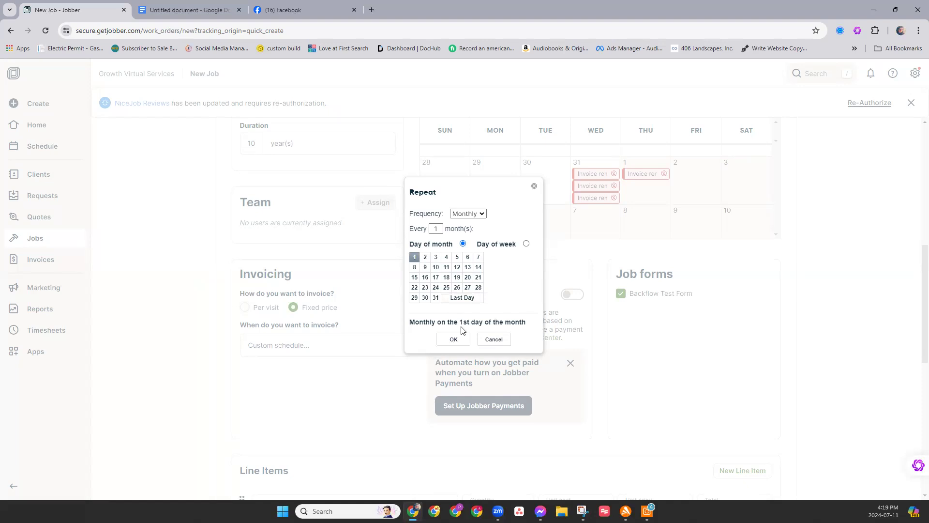
pyautogui.moveTo(525, 323)
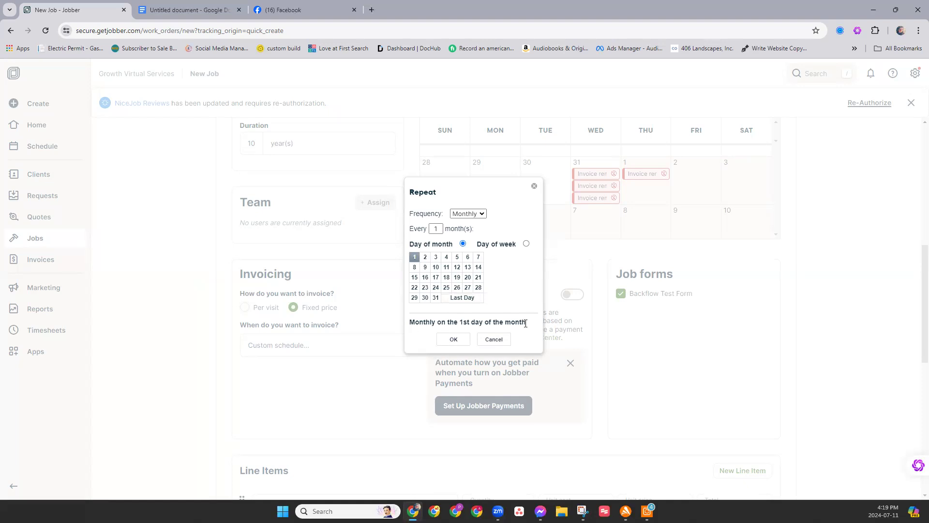
pyautogui.moveTo(480, 332)
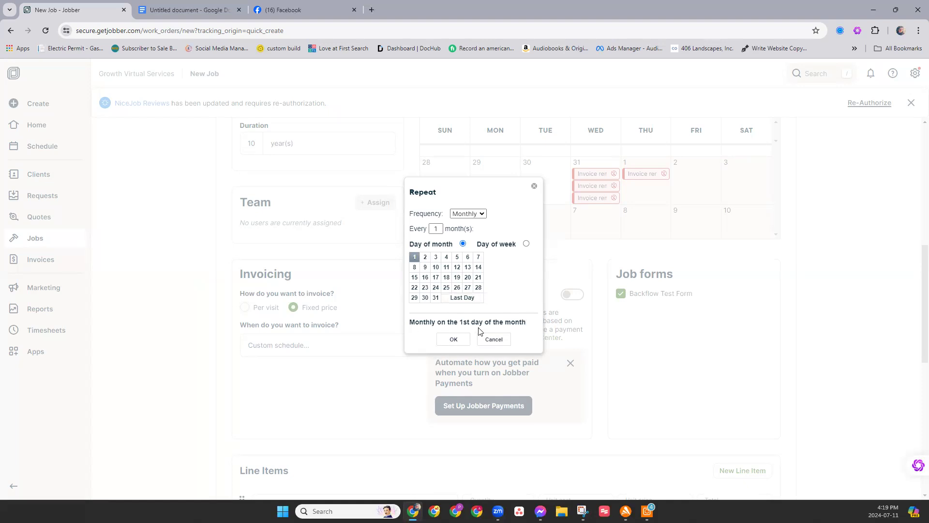
pyautogui.click(453, 339)
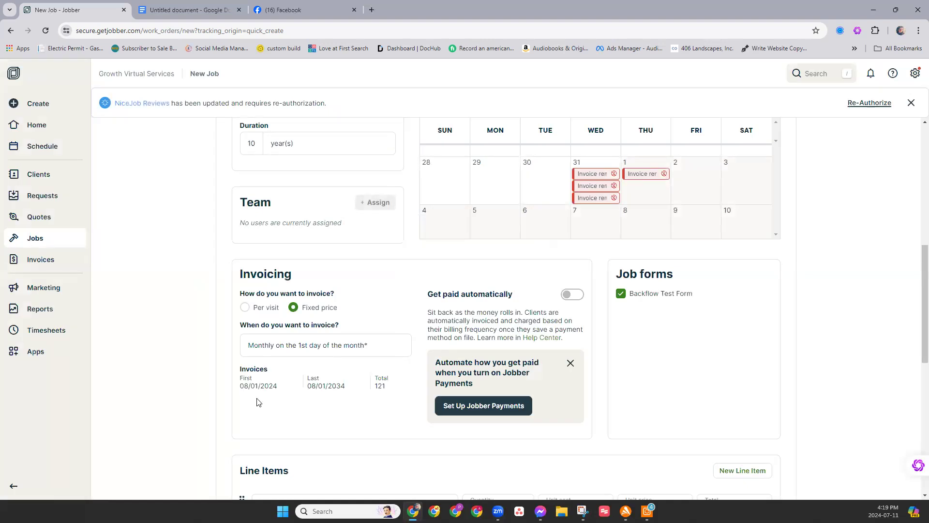
pyautogui.moveTo(236, 379)
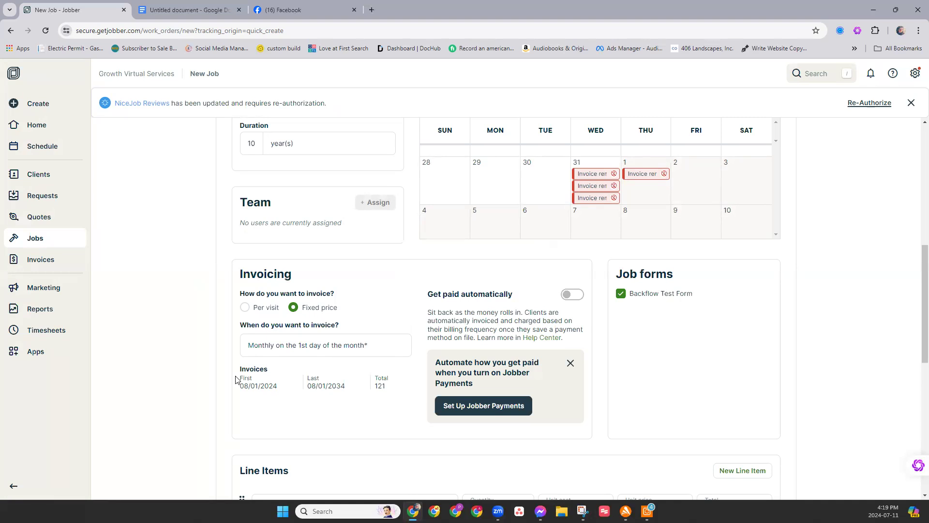
pyautogui.moveTo(332, 243)
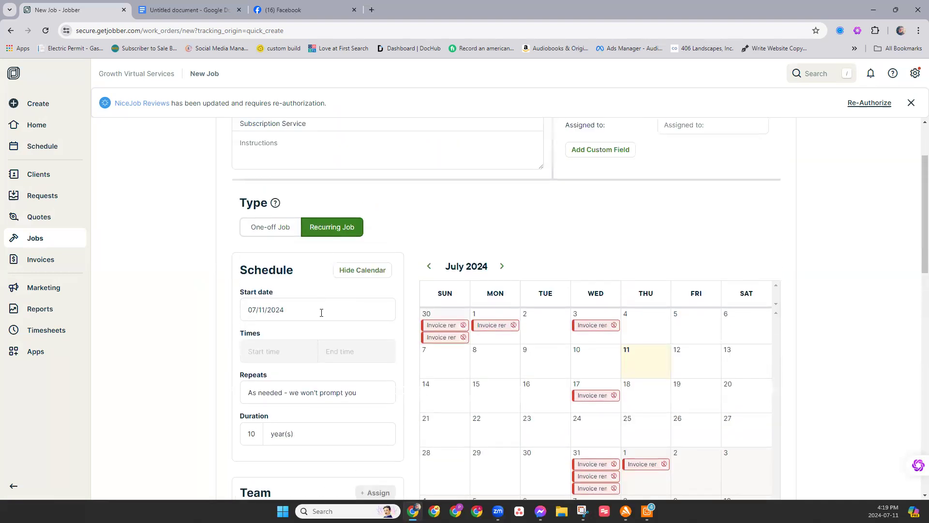
# Set the job duration to 12 month(s), yielding 13 invoices through 08/01/2025.
pyautogui.scroll(-3)
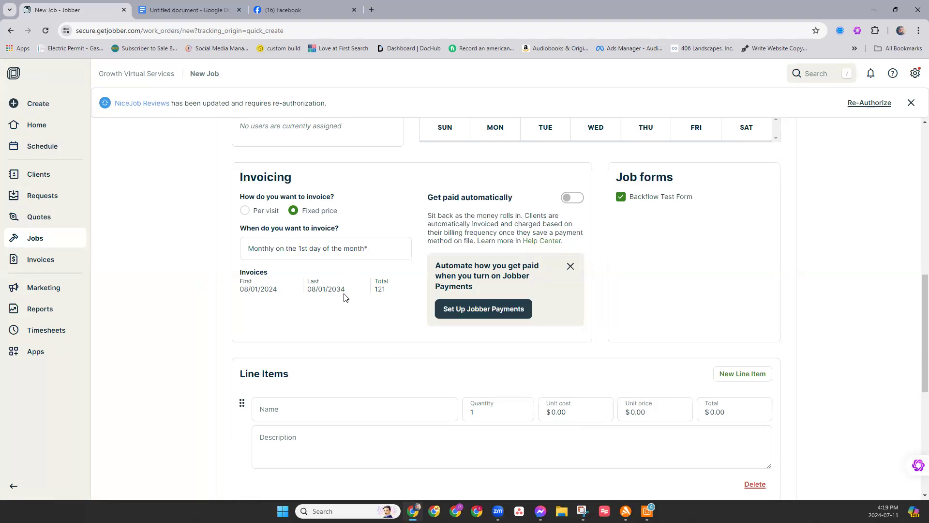
pyautogui.scroll(3)
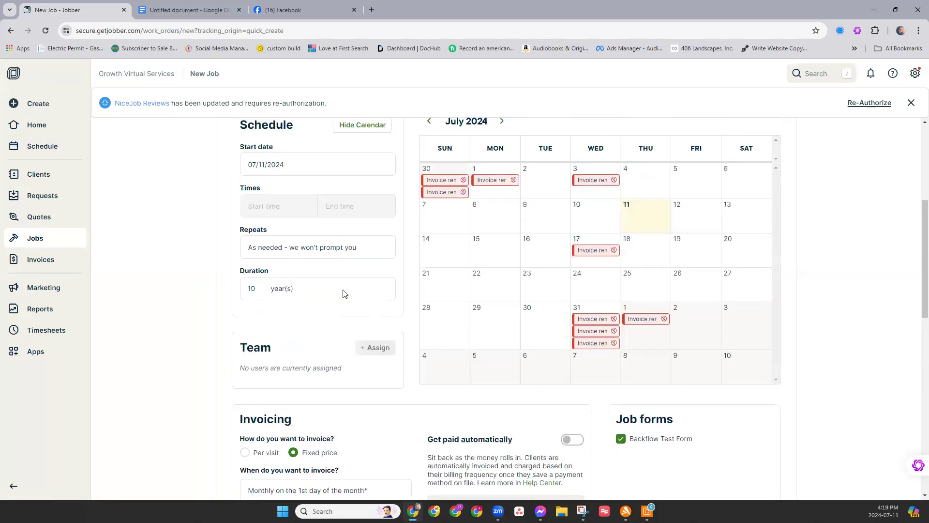
pyautogui.click(252, 289)
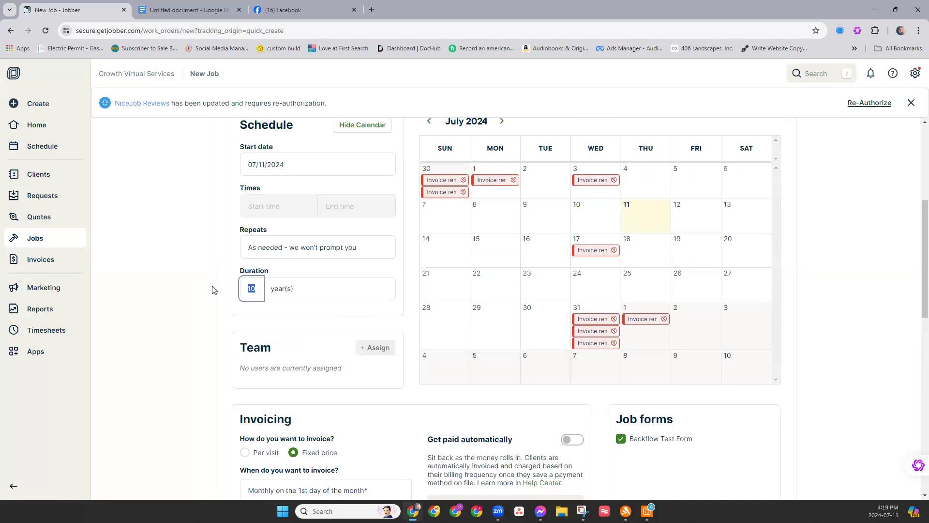
pyautogui.click(329, 288)
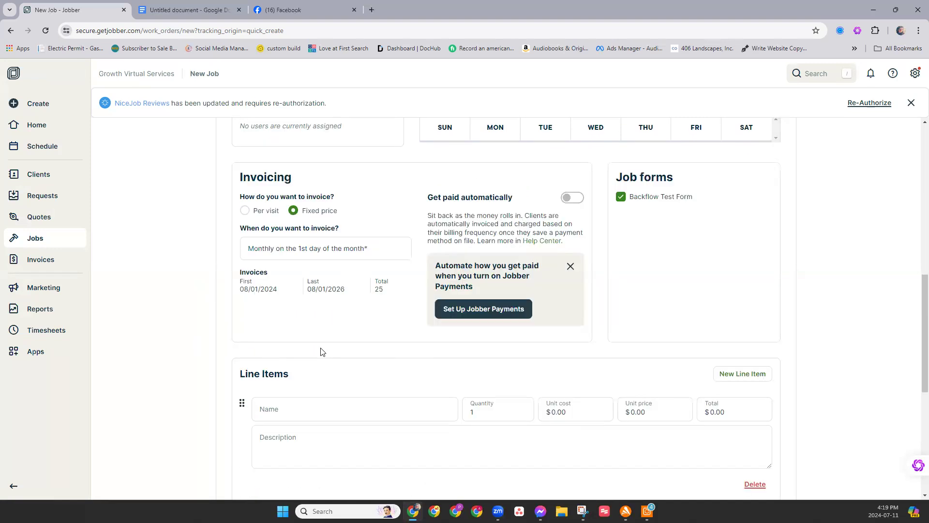
pyautogui.scroll(-3)
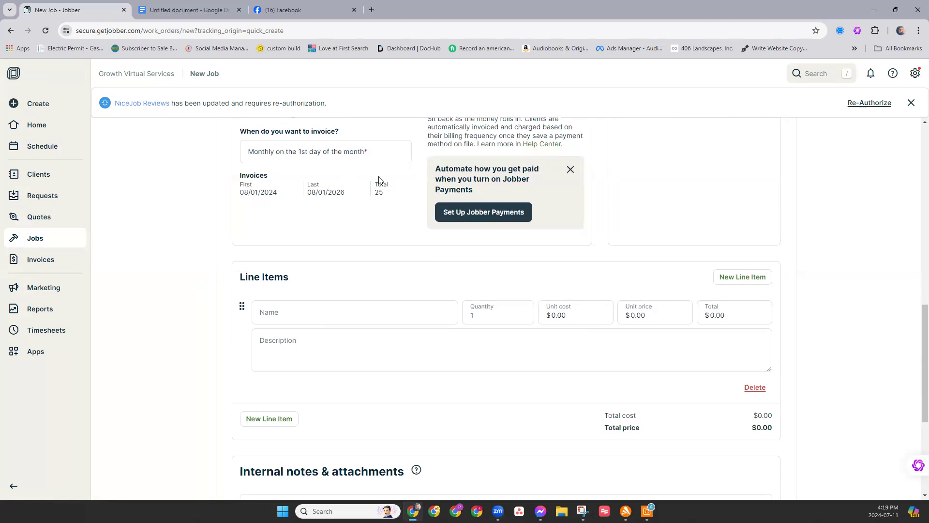
pyautogui.moveTo(224, 195)
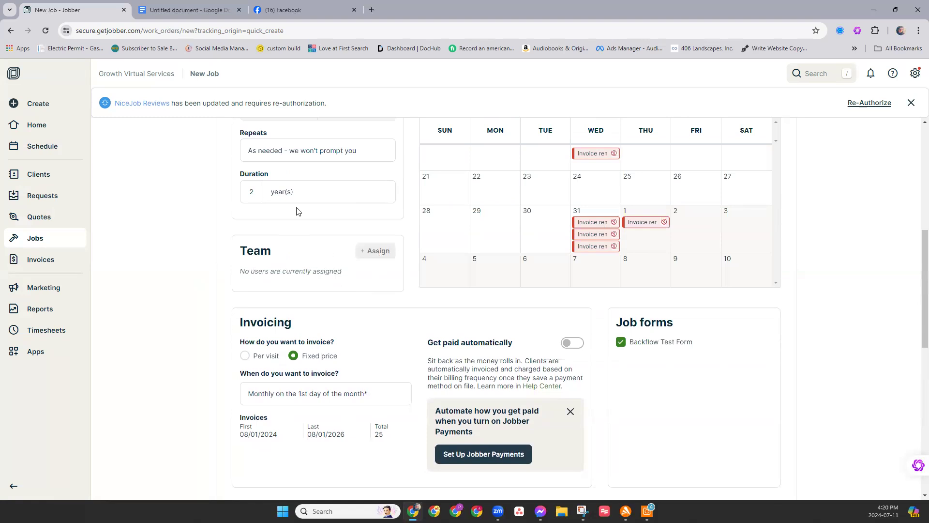
pyautogui.moveTo(367, 176)
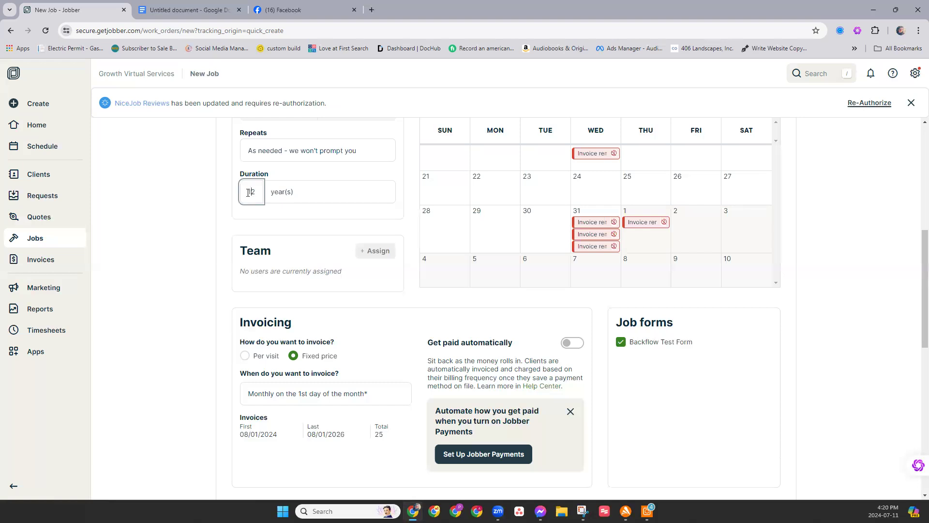
pyautogui.click(330, 191)
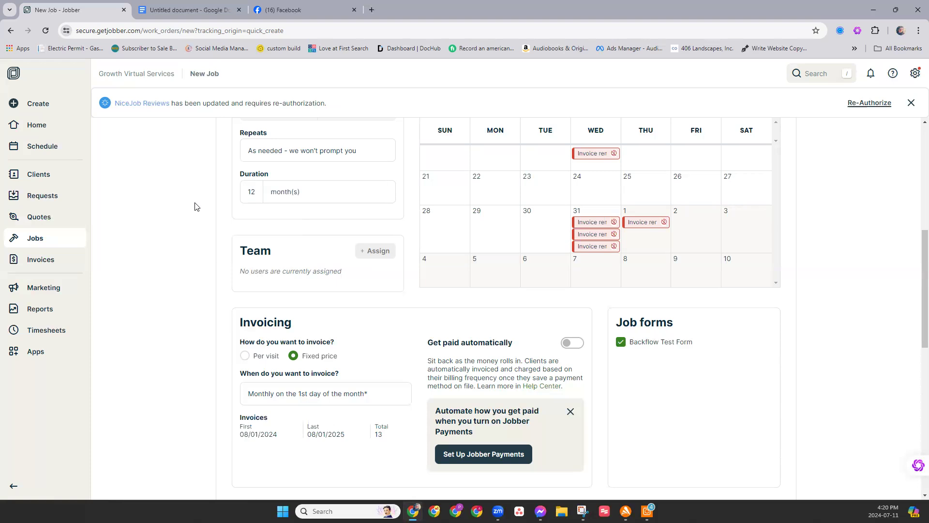
pyautogui.moveTo(175, 319)
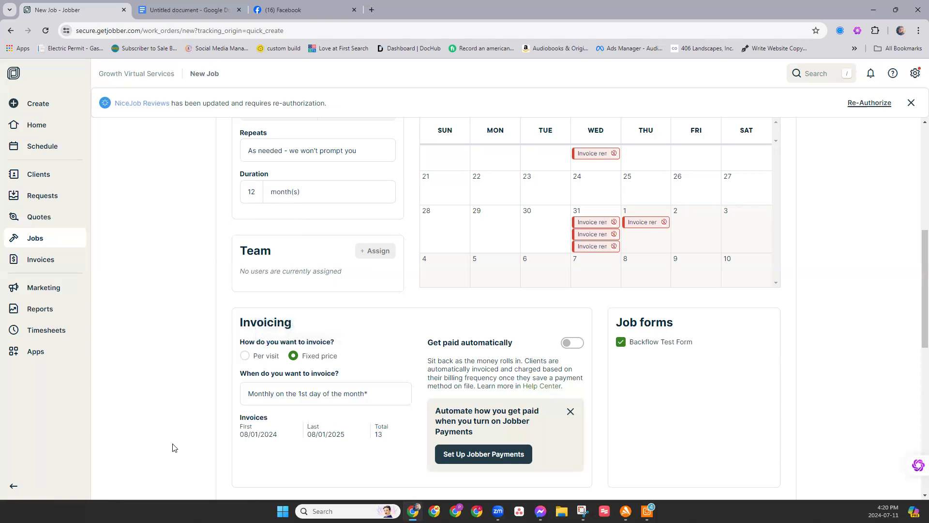
pyautogui.moveTo(267, 426)
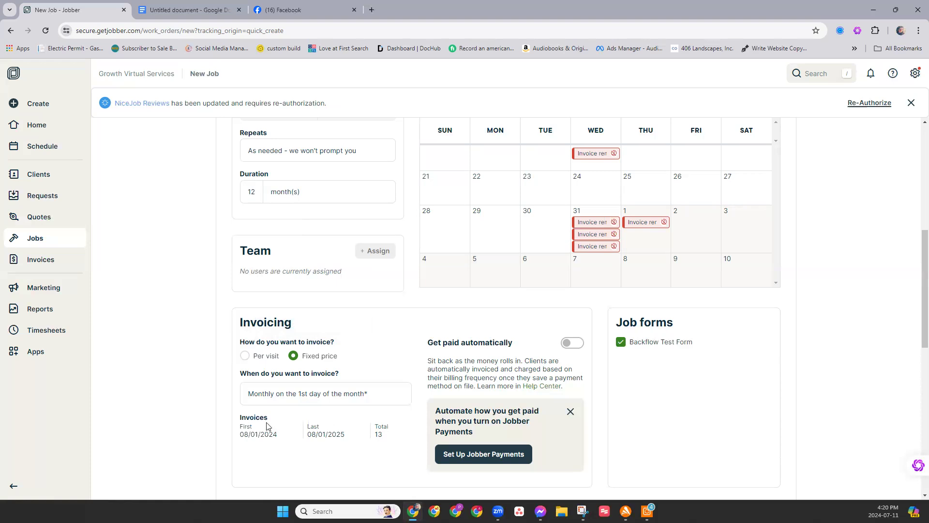
pyautogui.moveTo(390, 430)
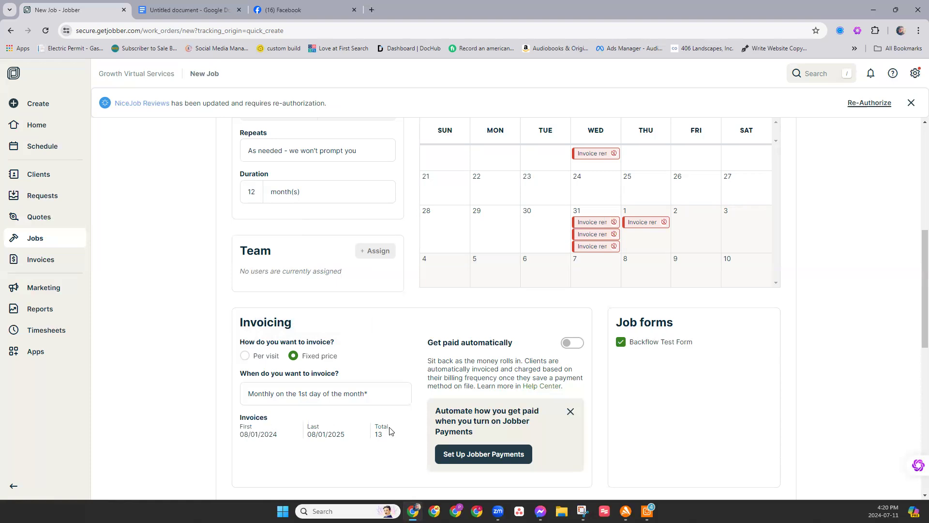
pyautogui.moveTo(383, 426)
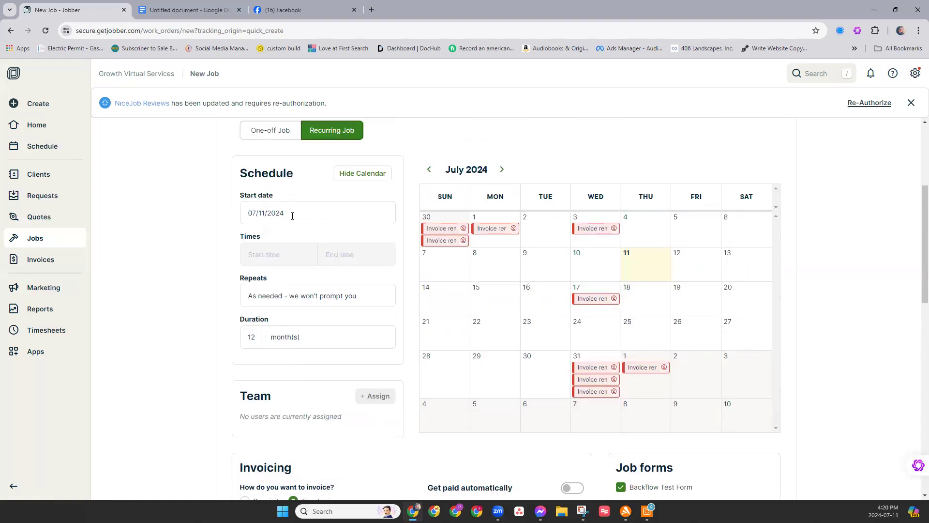
# Set the job's start date to June 30, 2024.
pyautogui.click(291, 213)
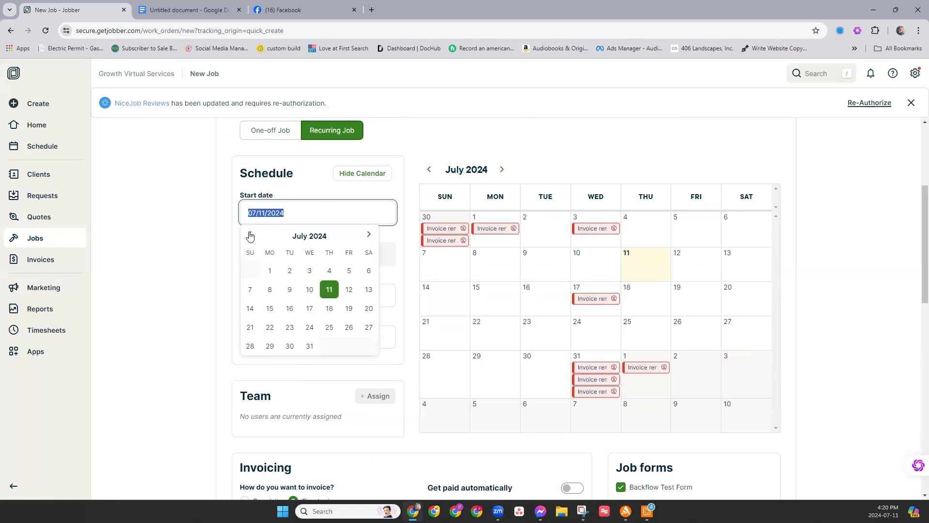
pyautogui.click(250, 236)
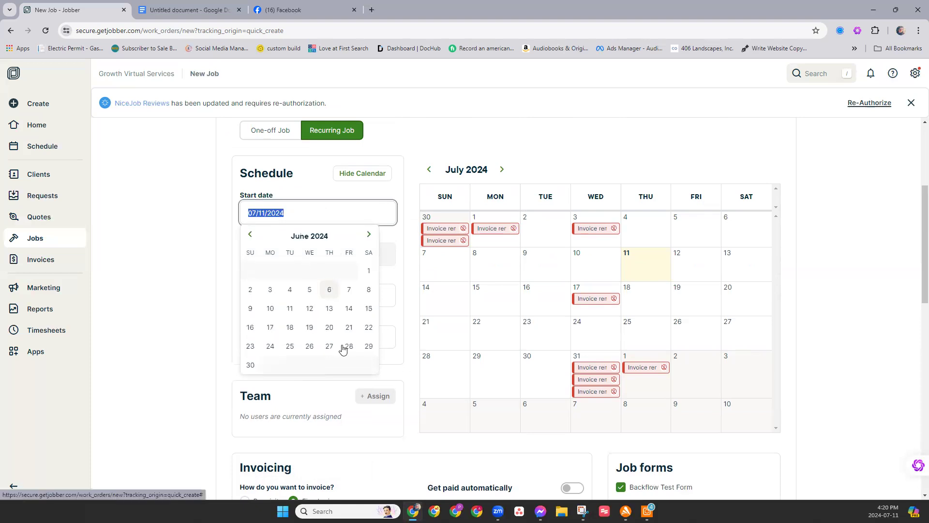
pyautogui.click(250, 365)
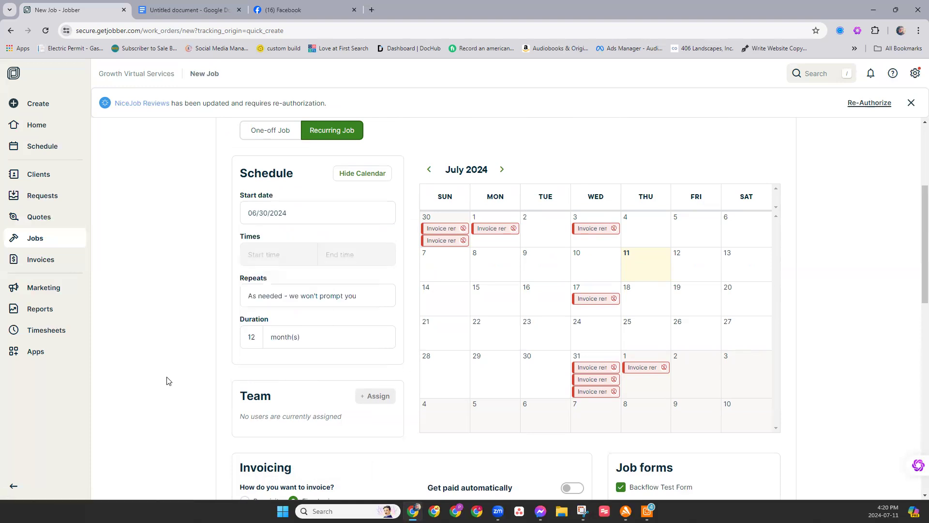
# Set the job duration to 11 months, giving 12 invoices from 07/01/2024 to 06/01/2025.
pyautogui.scroll(-3)
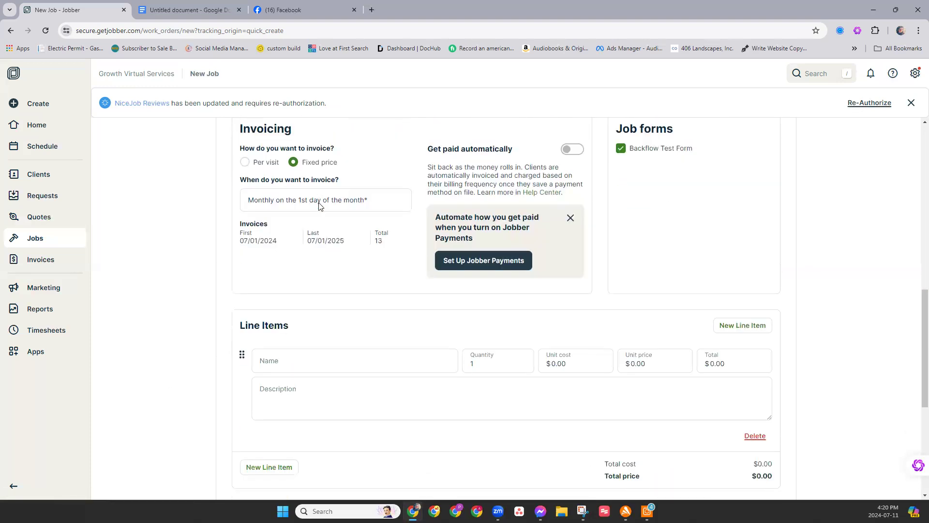
pyautogui.click(325, 199)
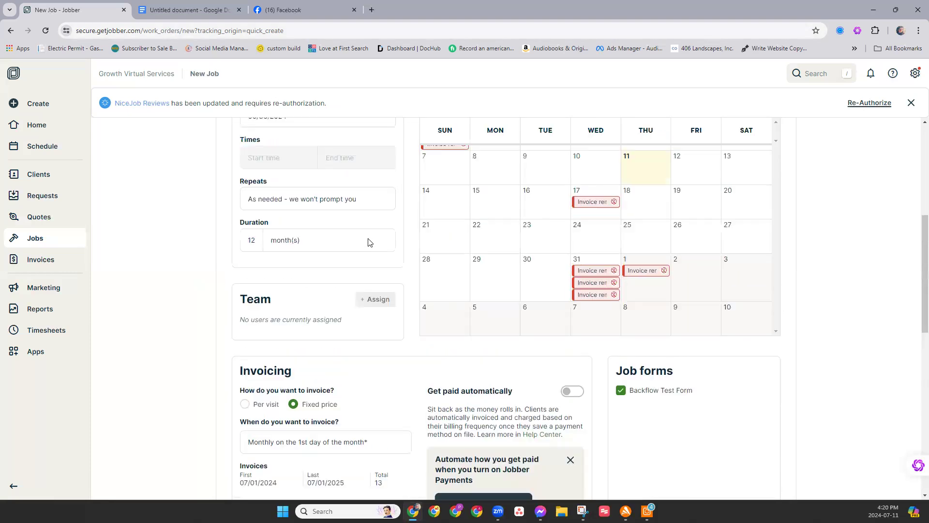
pyautogui.scroll(-3)
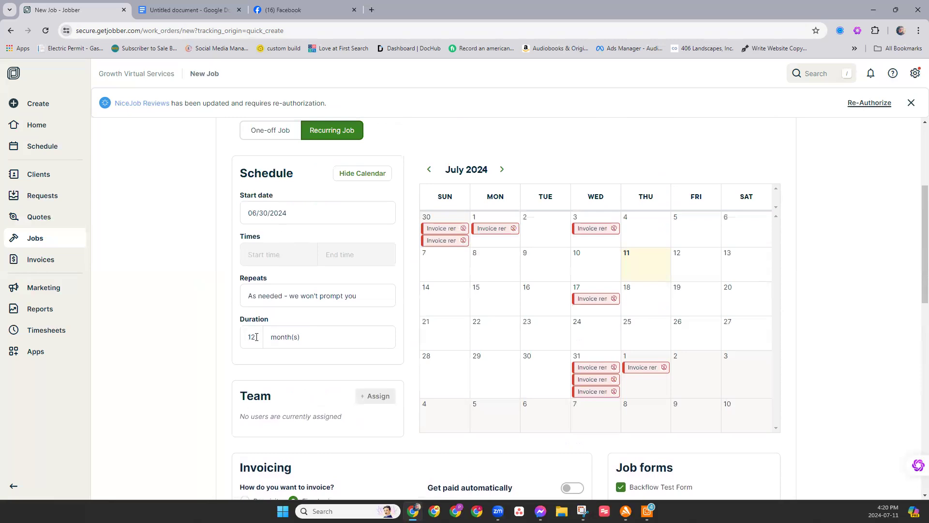
pyautogui.write('11')
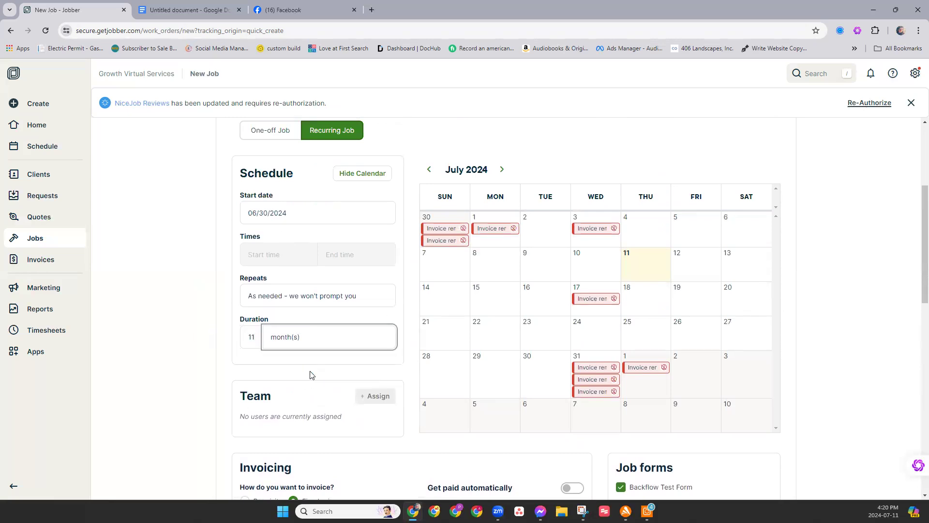
pyautogui.scroll(-3)
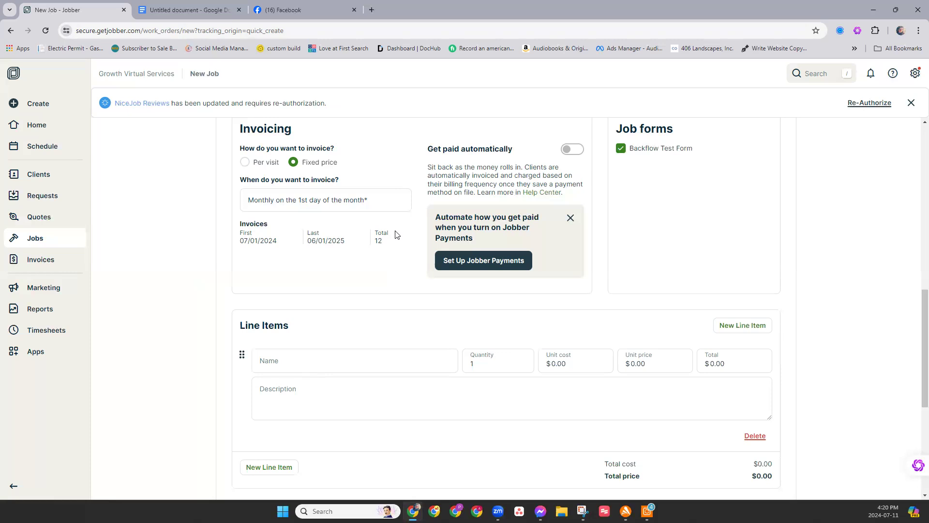
pyautogui.moveTo(589, 133)
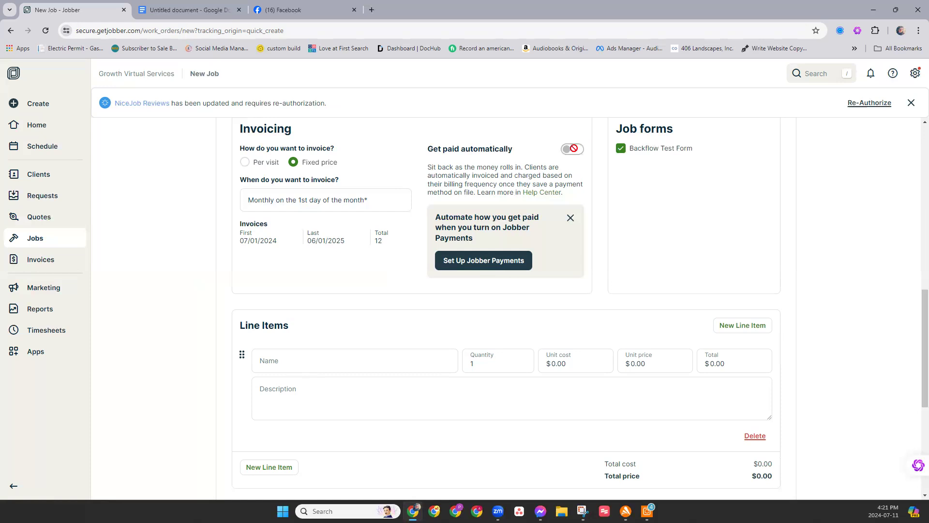
pyautogui.click(572, 149)
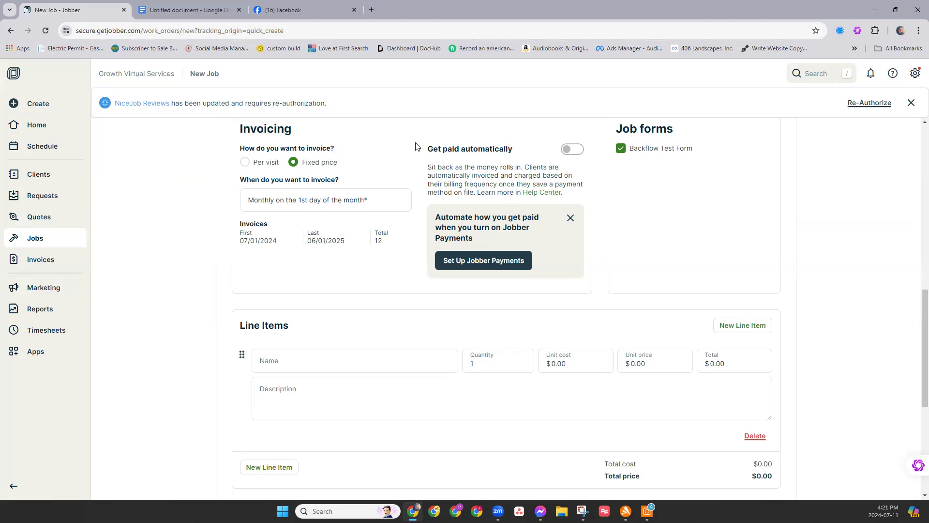
pyautogui.moveTo(548, 147)
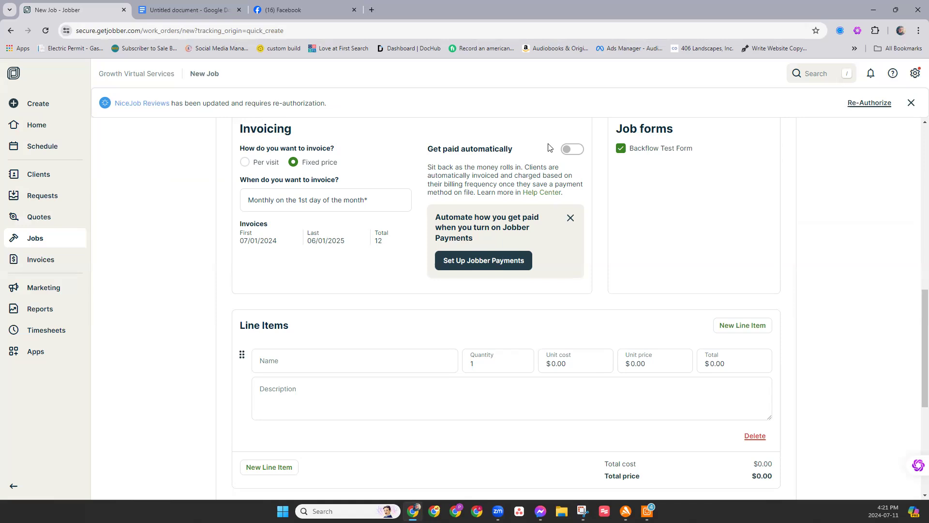
pyautogui.moveTo(528, 173)
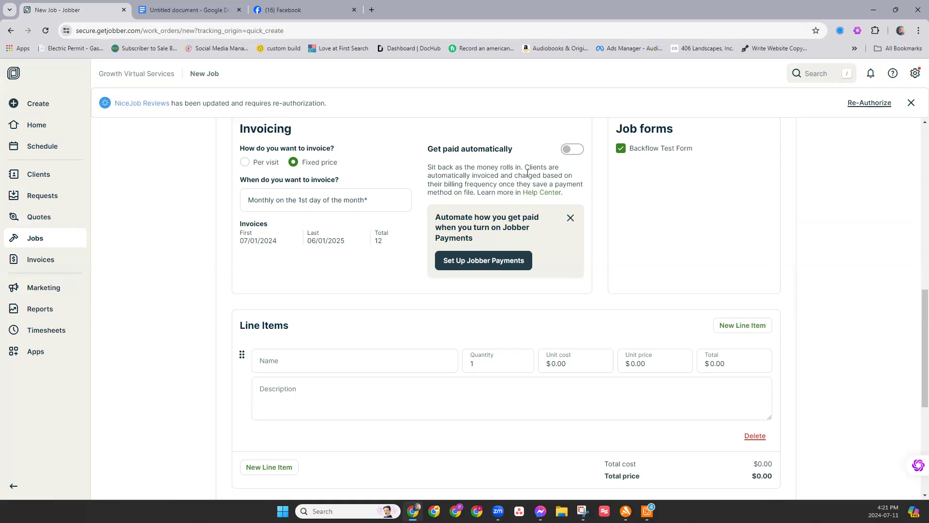
pyautogui.moveTo(588, 182)
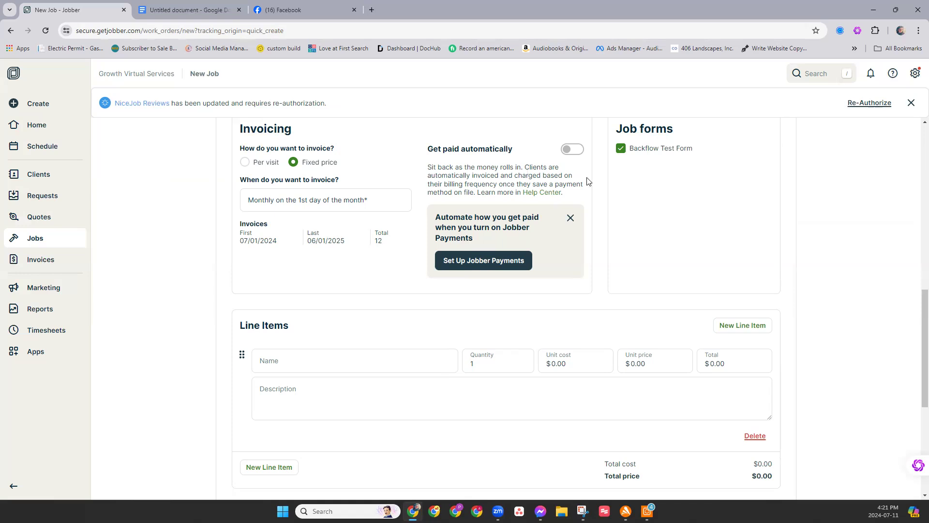
pyautogui.click(354, 360)
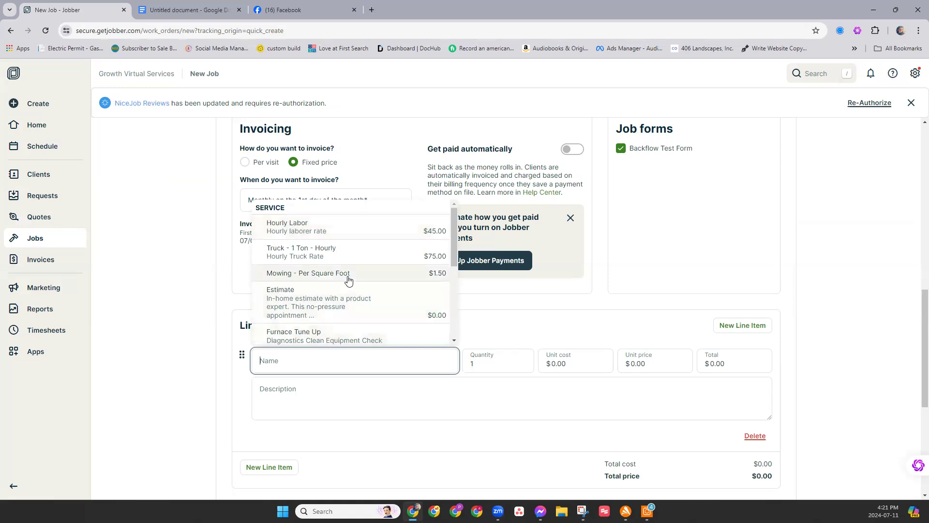
# Add a 'Service Plan - Spring Service' line item priced at $60.00.
pyautogui.scroll(-3)
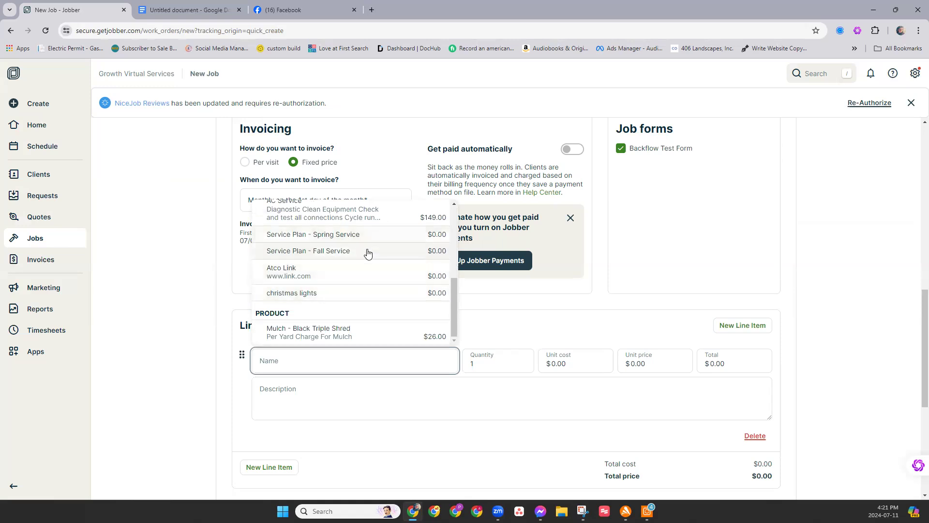
pyautogui.moveTo(346, 238)
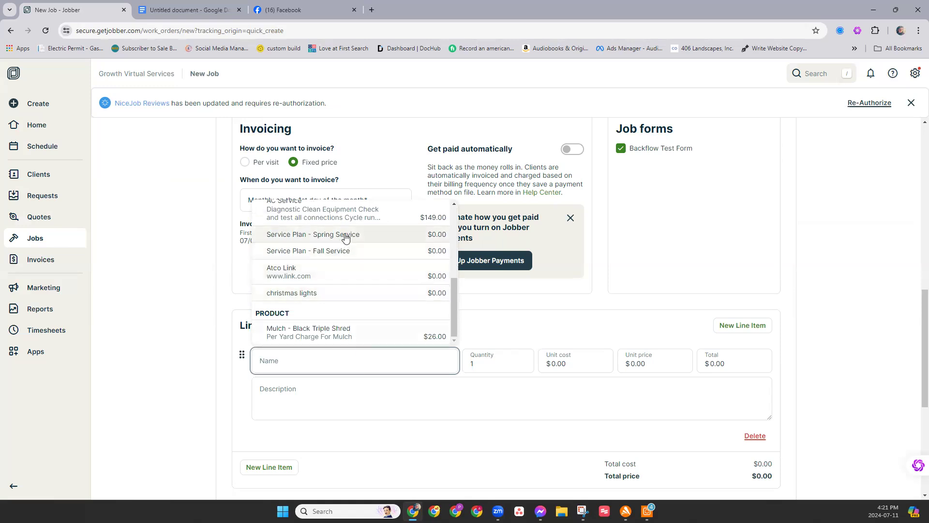
pyautogui.click(313, 235)
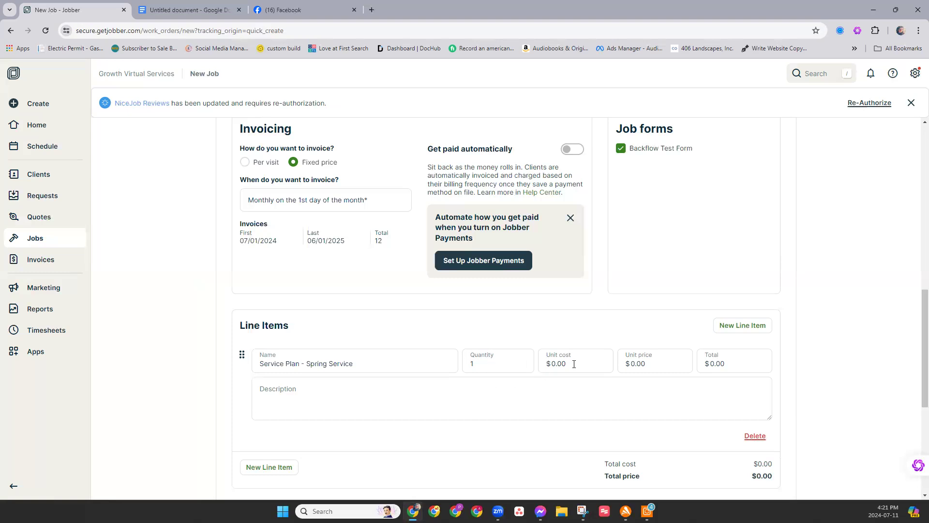
pyautogui.click(654, 363)
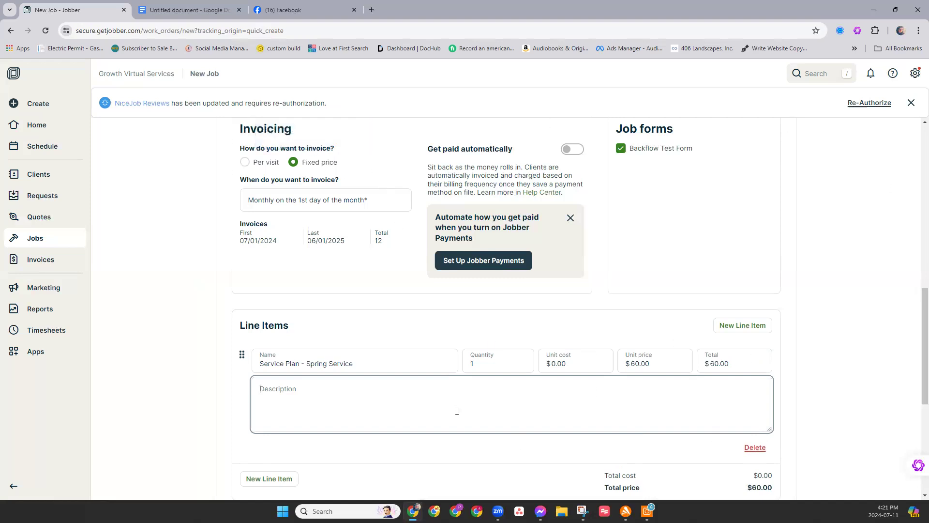
pyautogui.moveTo(262, 374)
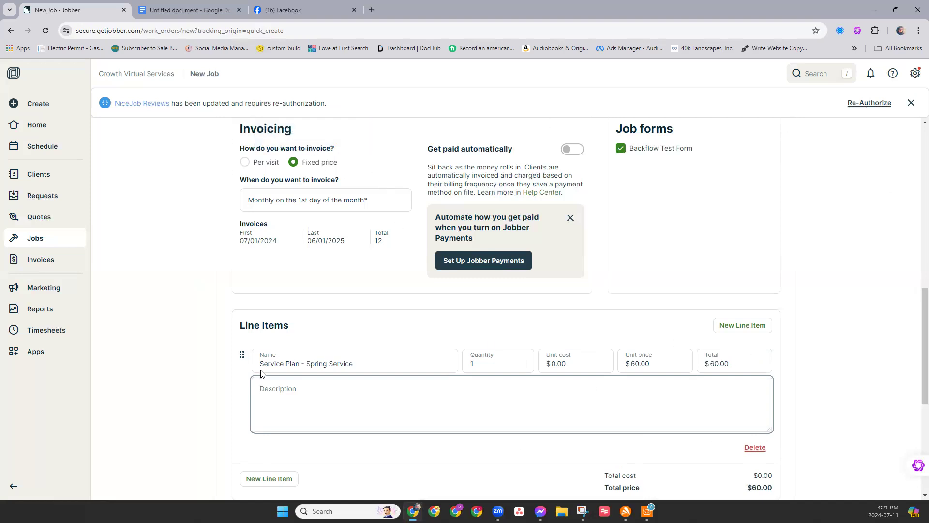
pyautogui.moveTo(290, 368)
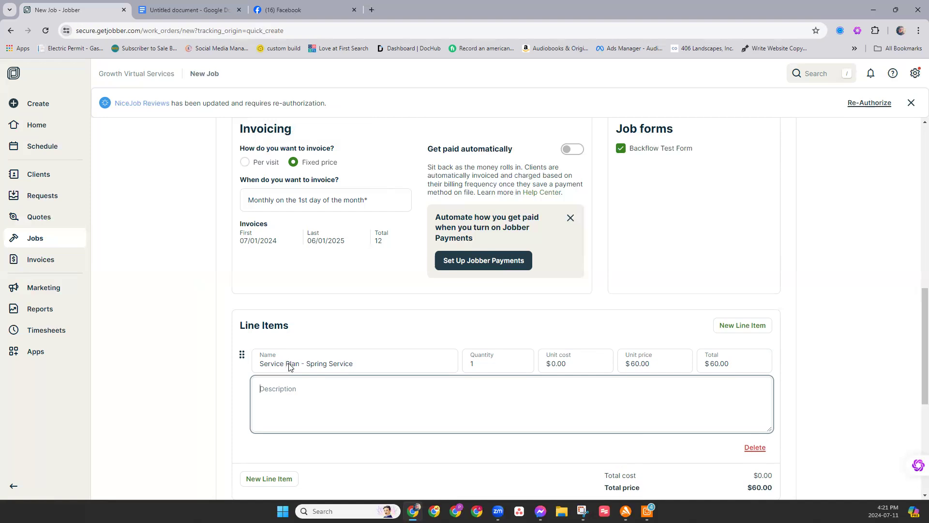
pyautogui.moveTo(222, 150)
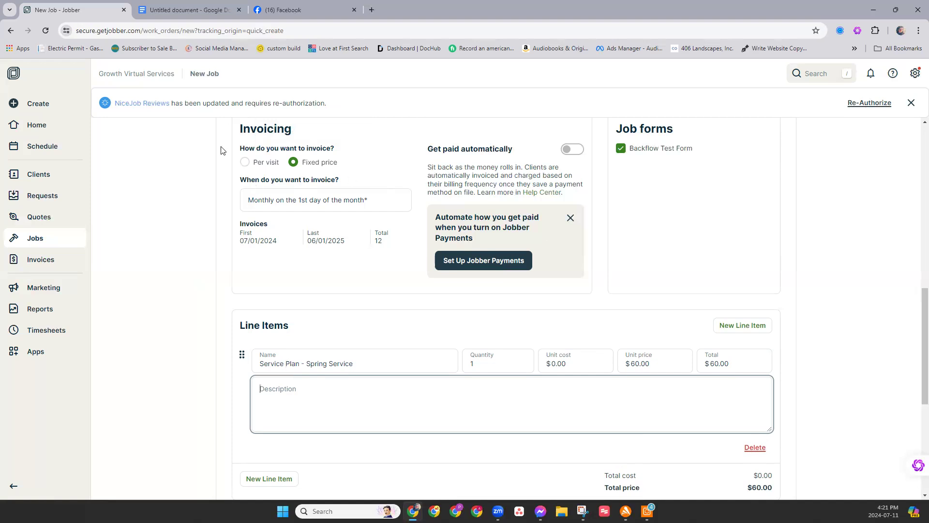
# Switch the job's invoicing method from fixed price to per visit.
pyautogui.click(245, 161)
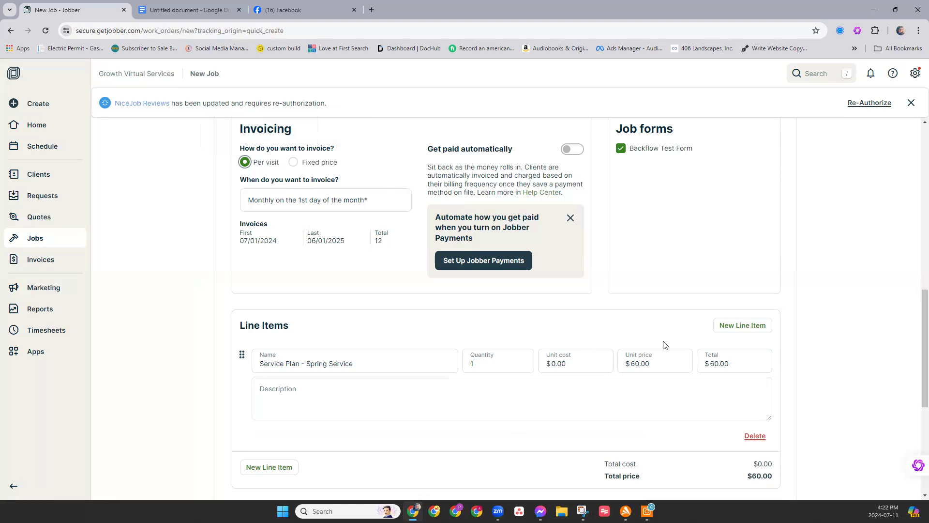
pyautogui.moveTo(604, 349)
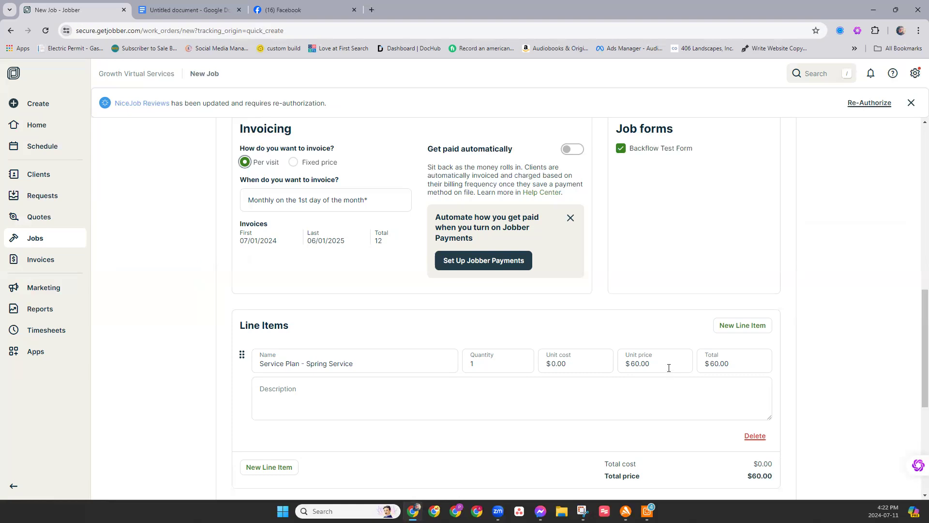
pyautogui.moveTo(669, 380)
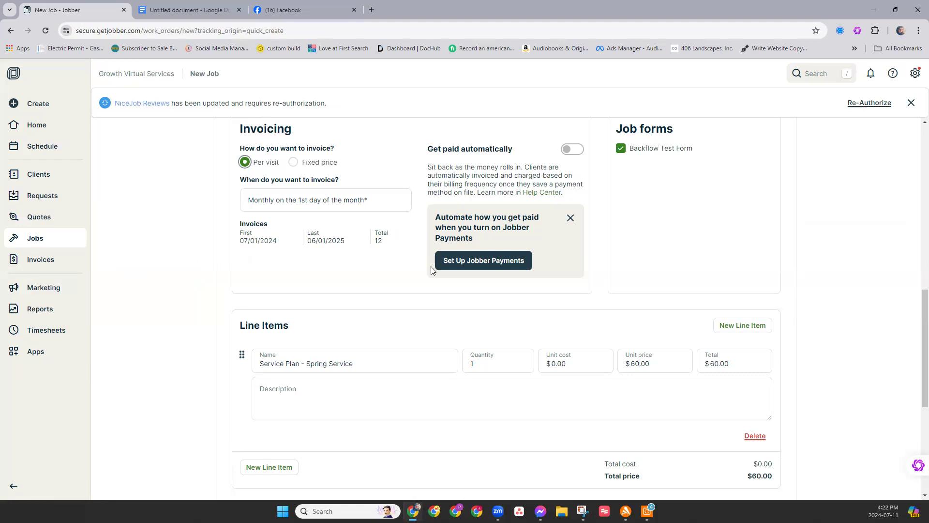
pyautogui.scroll(-3)
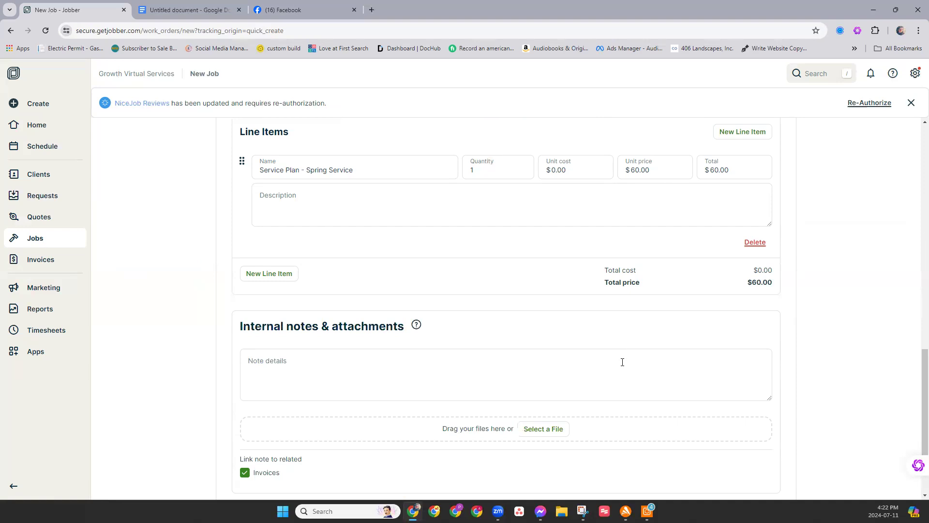
pyautogui.moveTo(414, 264)
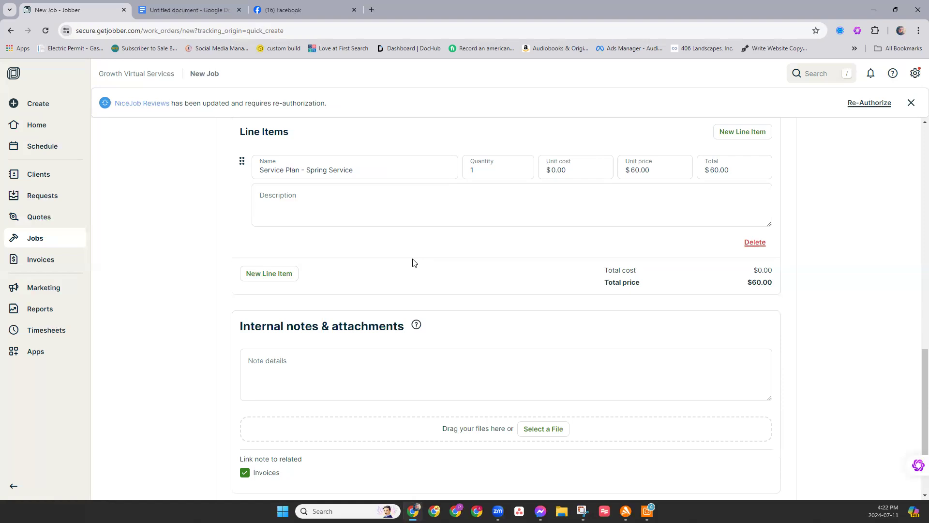
pyautogui.scroll(-3)
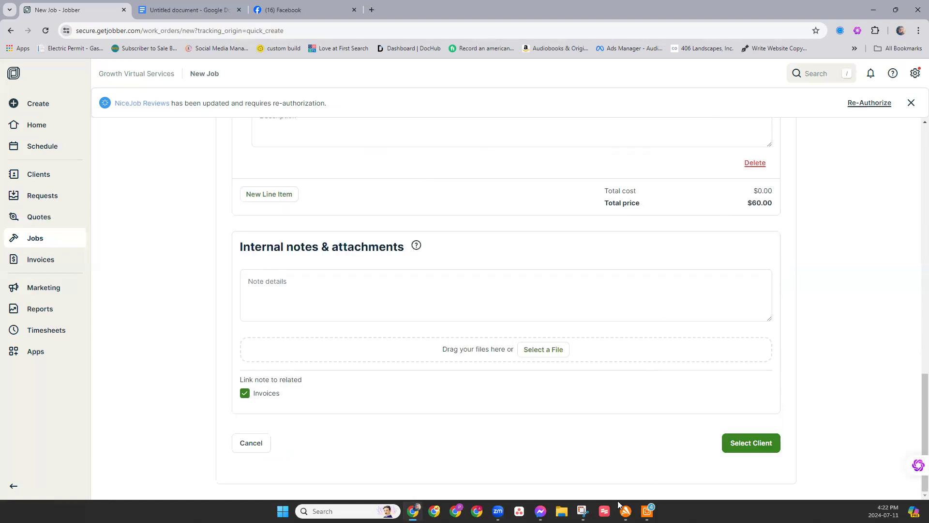
pyautogui.moveTo(751, 442)
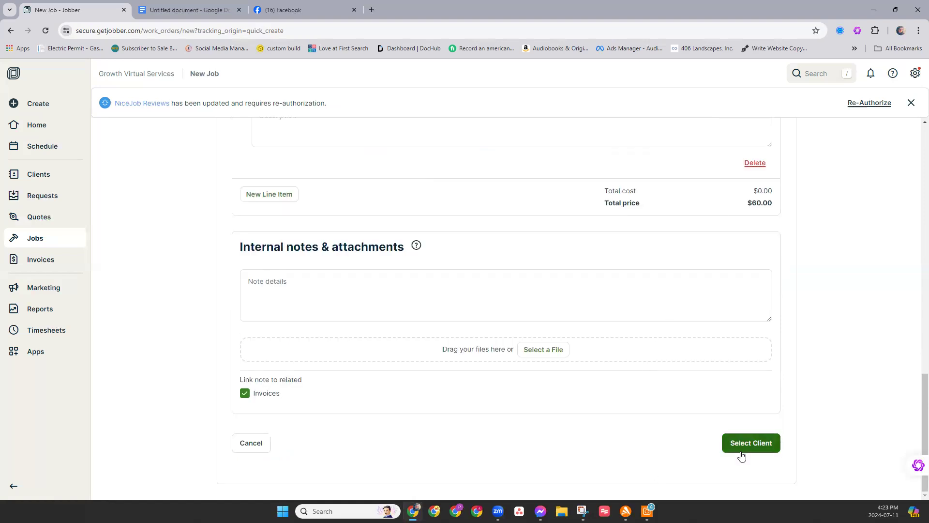
pyautogui.moveTo(743, 458)
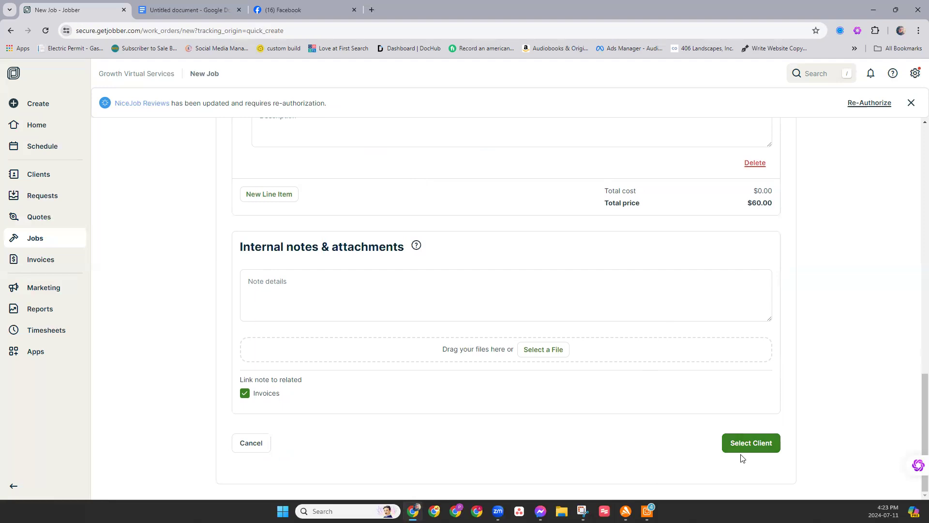
pyautogui.moveTo(745, 460)
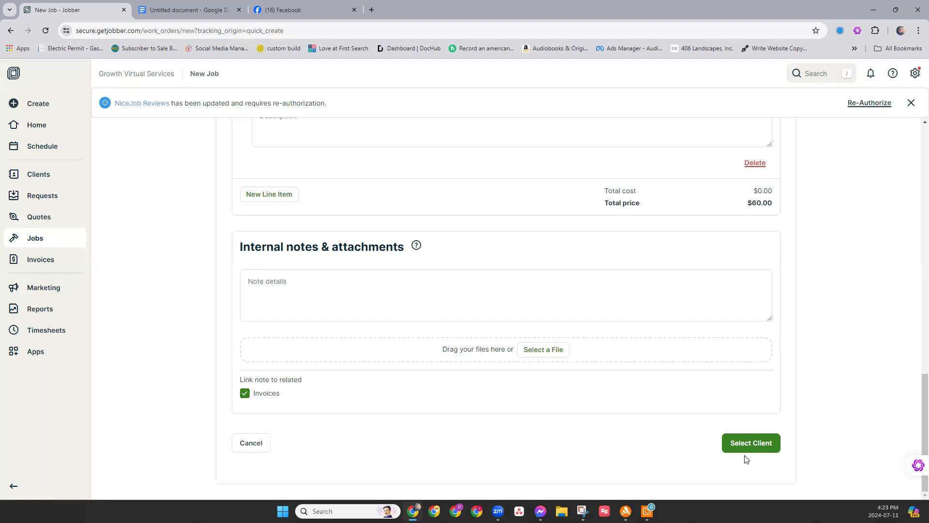
pyautogui.moveTo(749, 458)
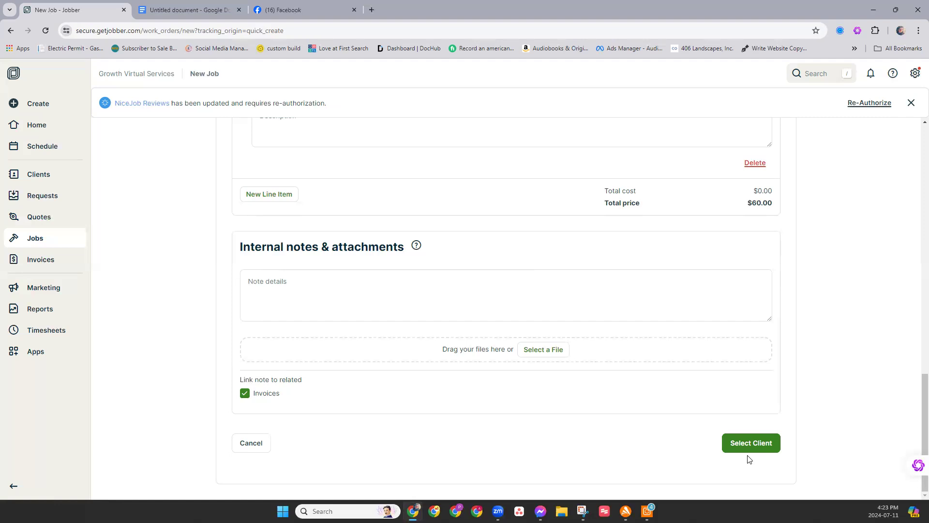
pyautogui.moveTo(750, 466)
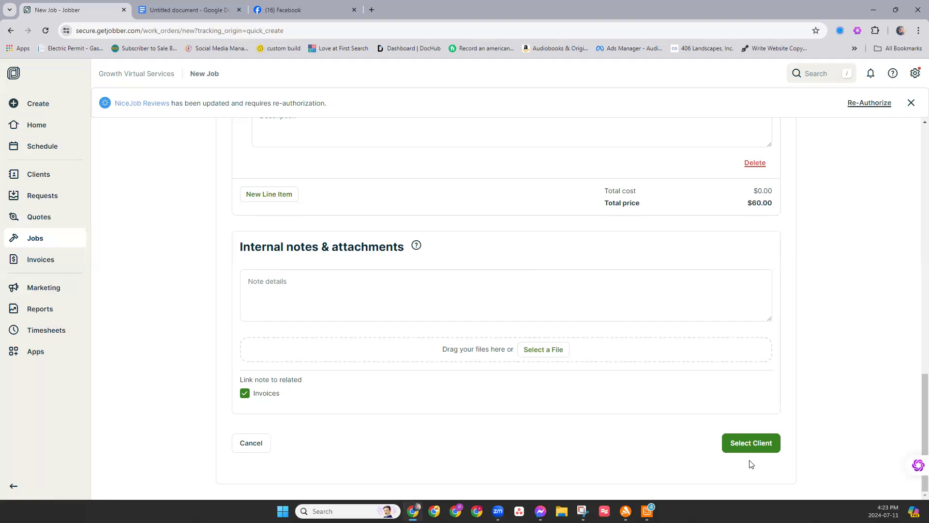
pyautogui.moveTo(751, 466)
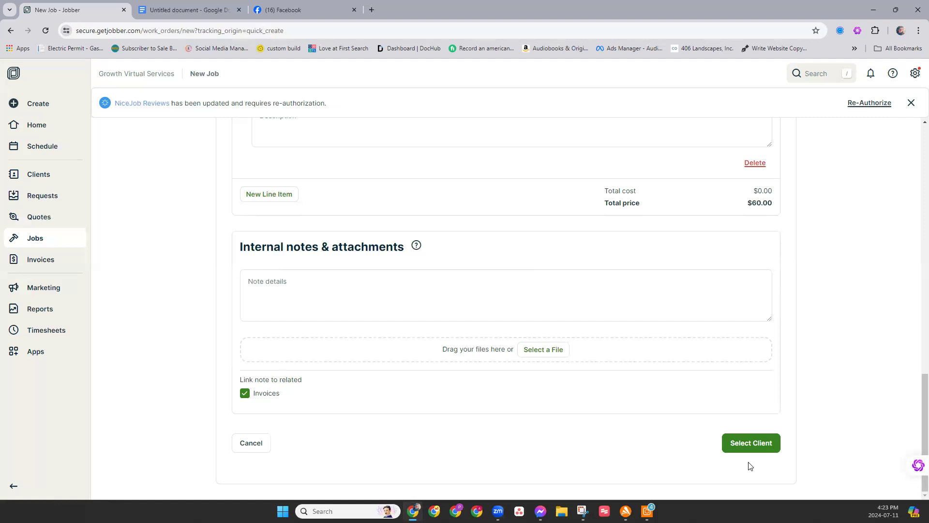